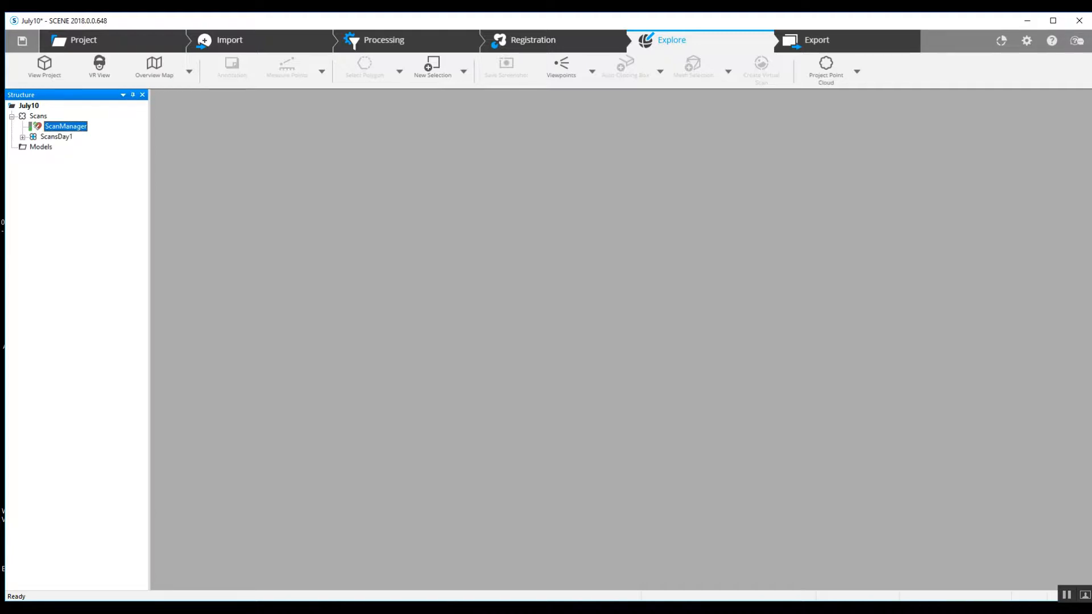
mouse_move(811, 17)
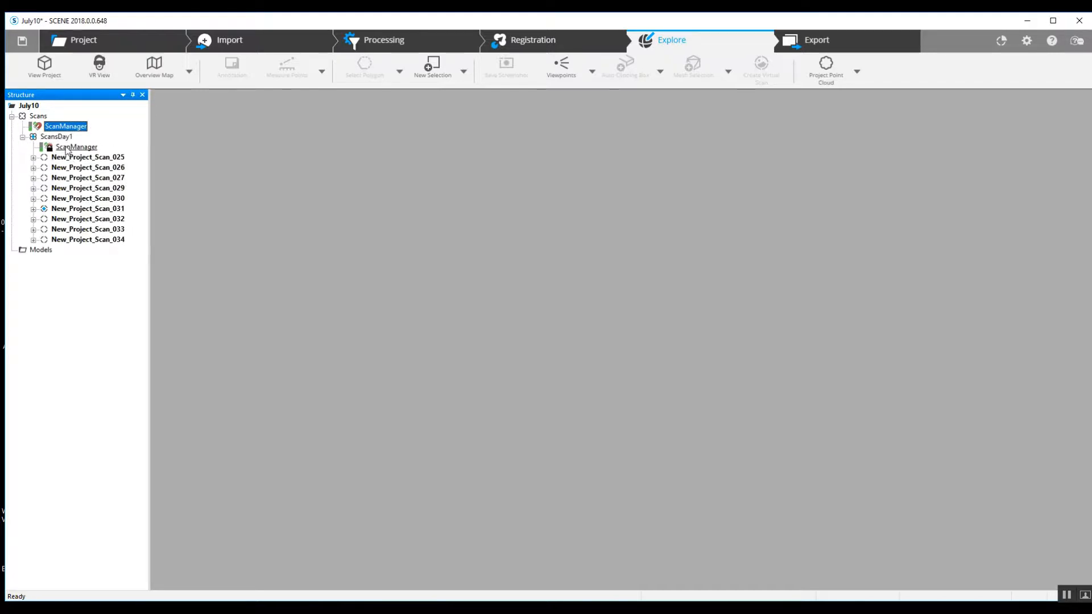
- Expand the ScansDay1 cluster under Scans to reveal its scans 025–034
left_click(23, 136)
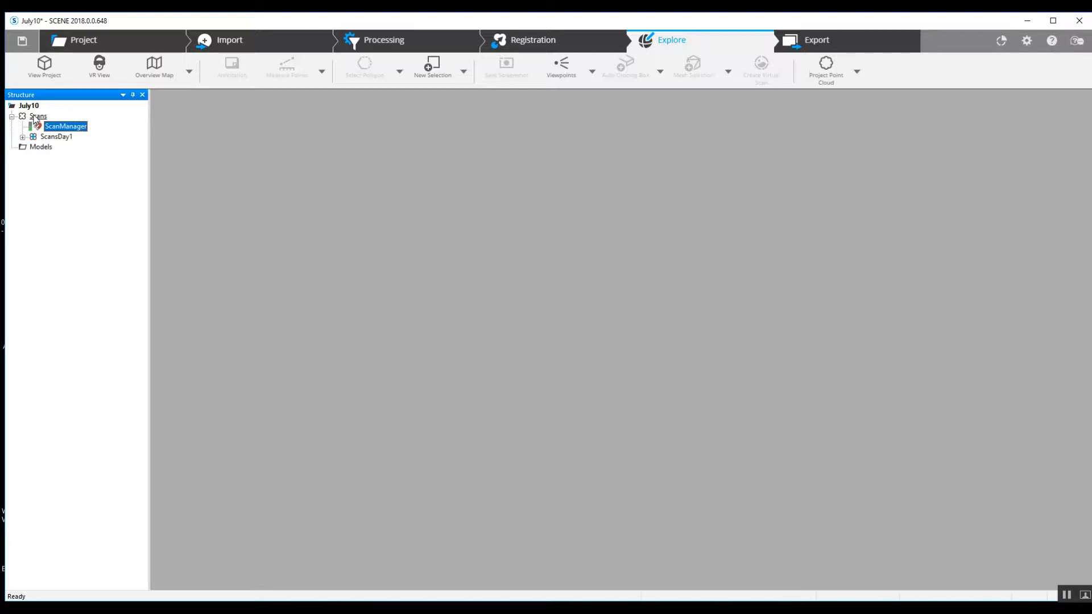
right_click(37, 116)
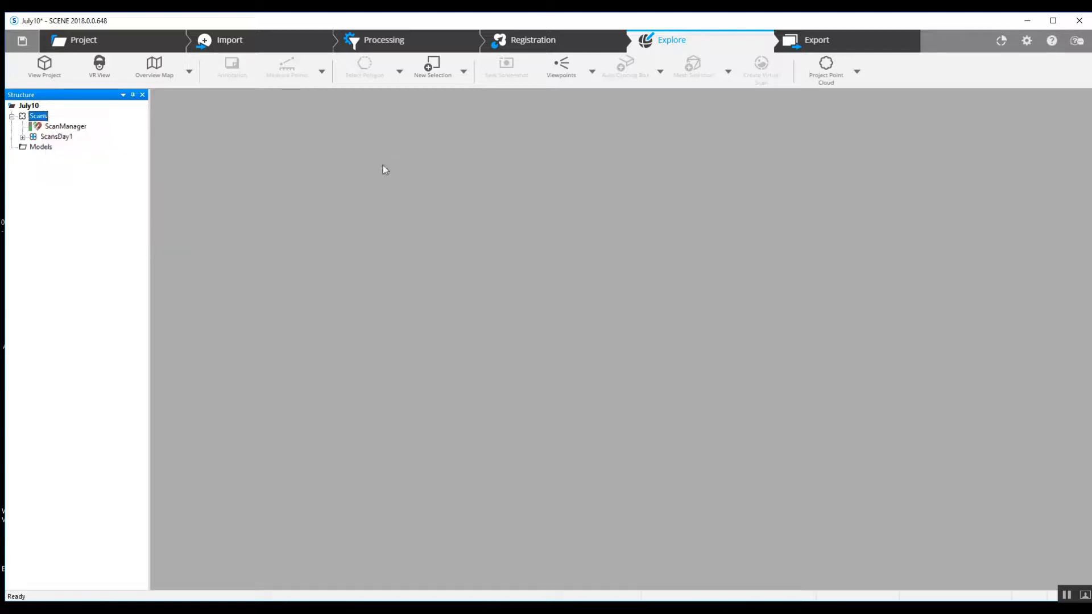
mouse_move(314, 188)
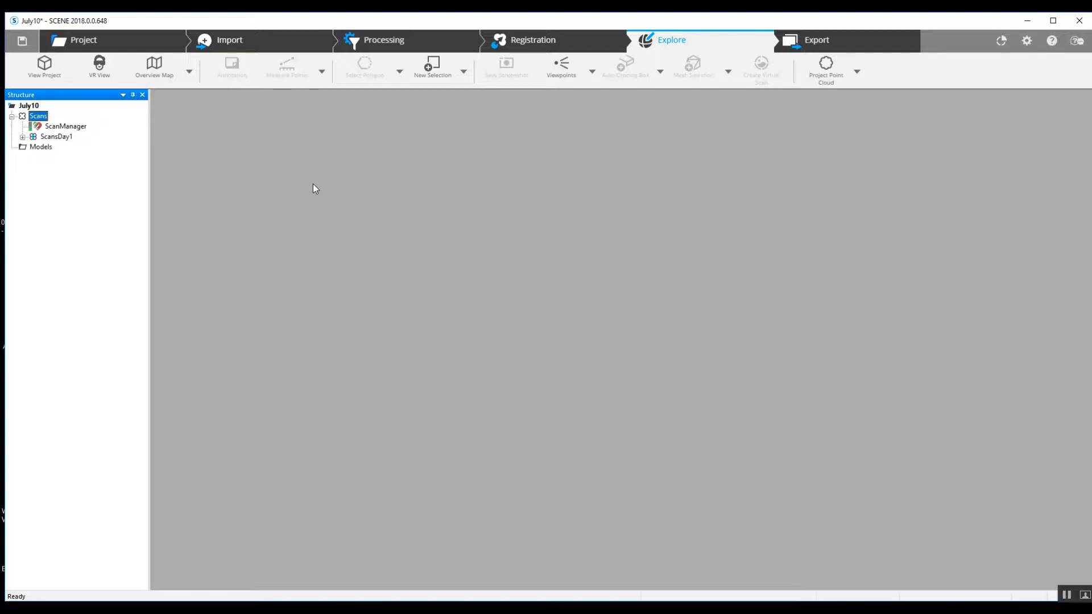
mouse_move(92, 154)
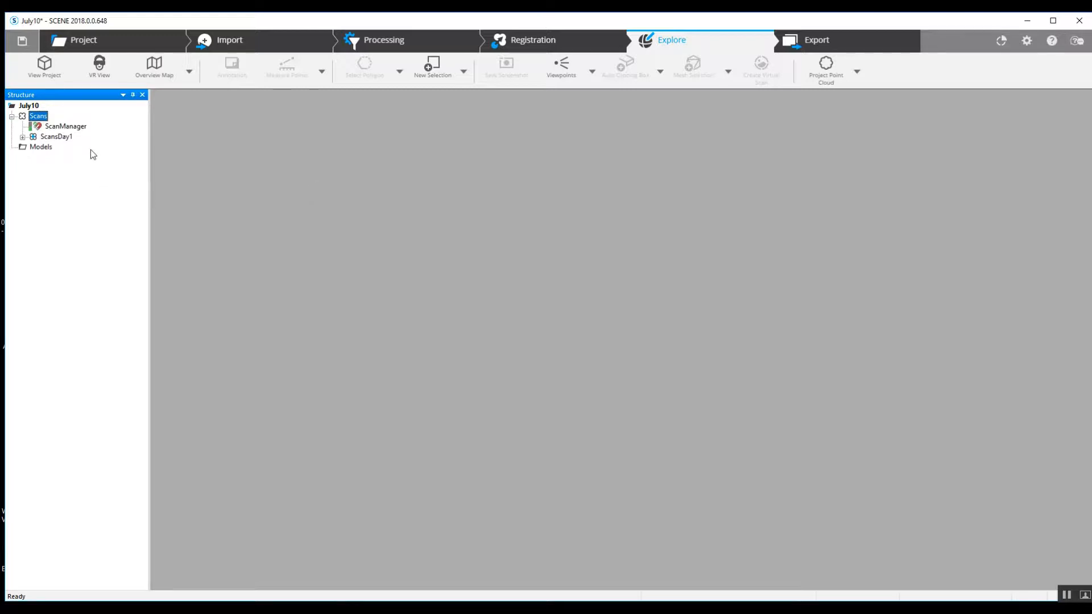
mouse_move(159, 198)
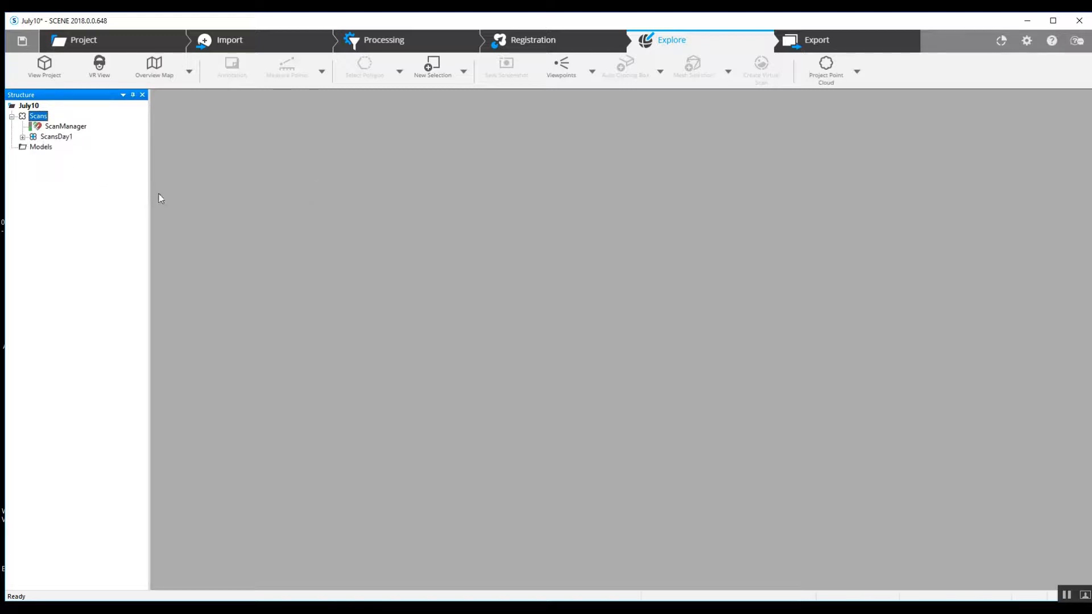
mouse_move(205, 262)
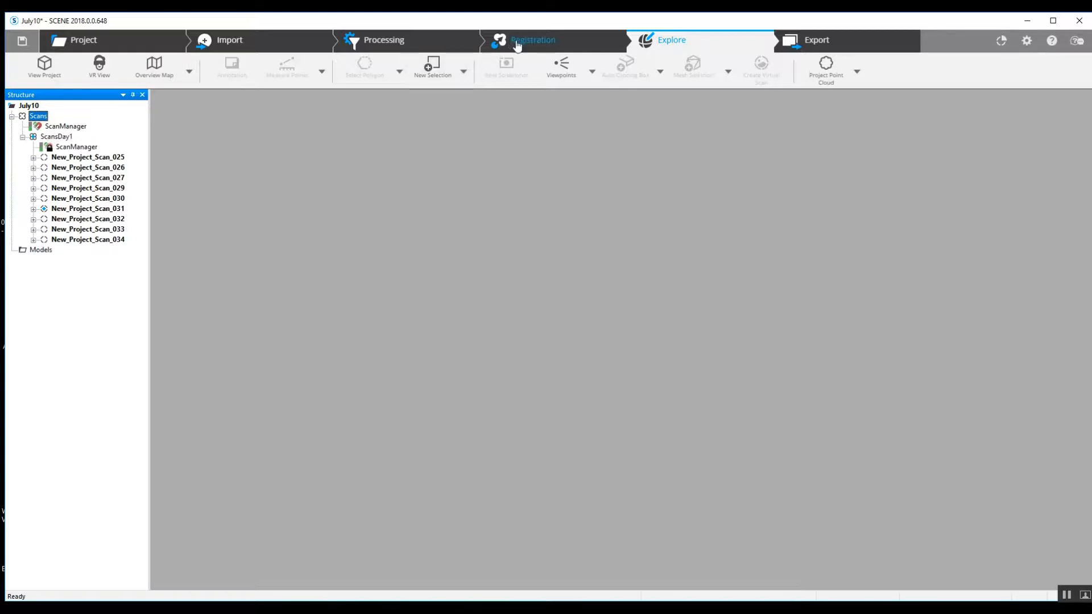
mouse_move(532, 40)
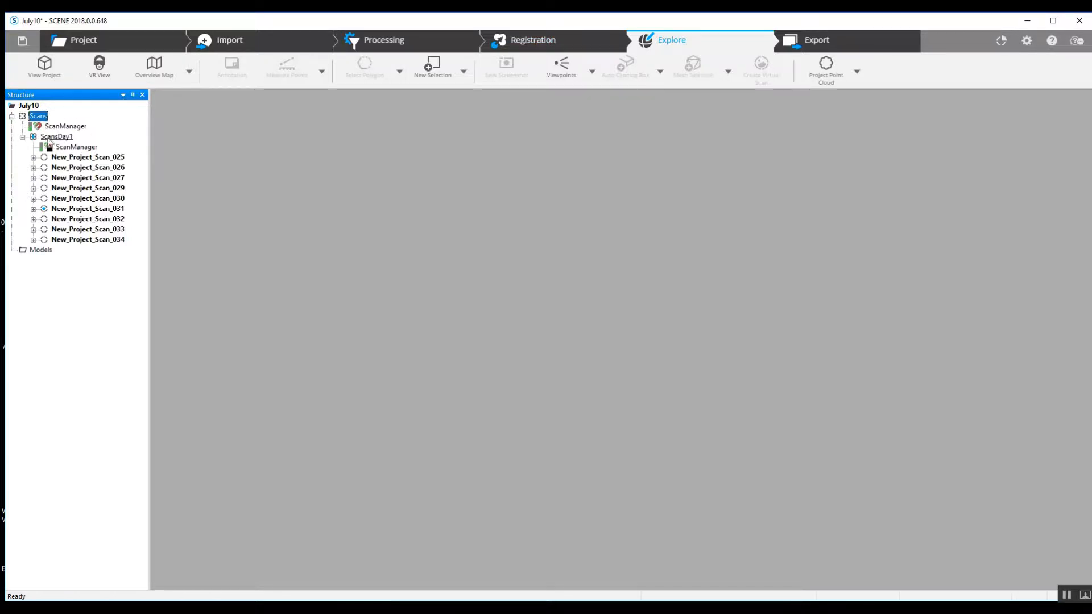
left_click(22, 137)
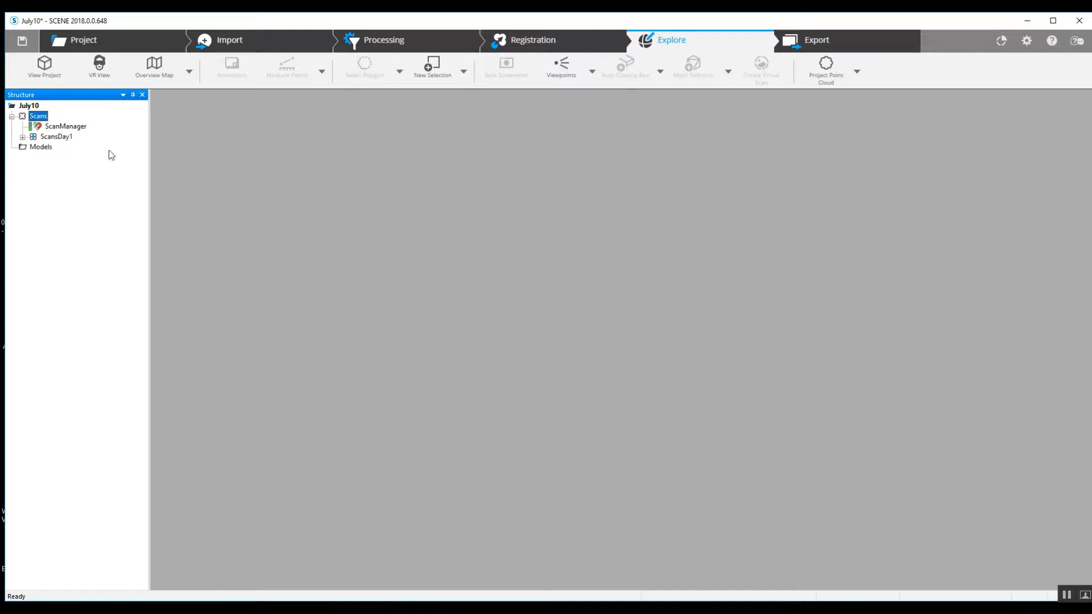
mouse_move(96, 144)
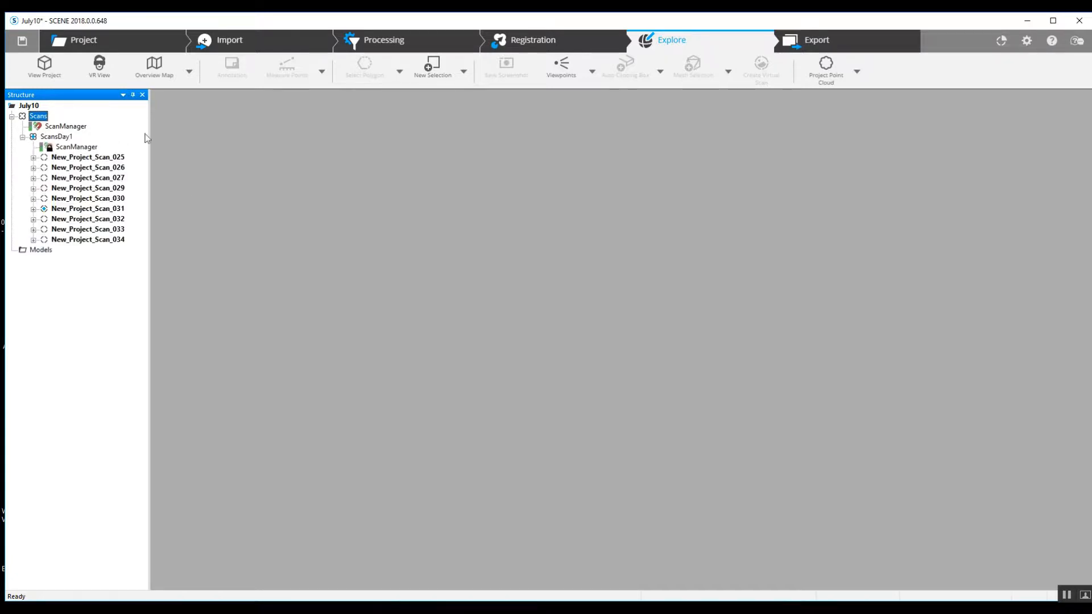
left_click(22, 137)
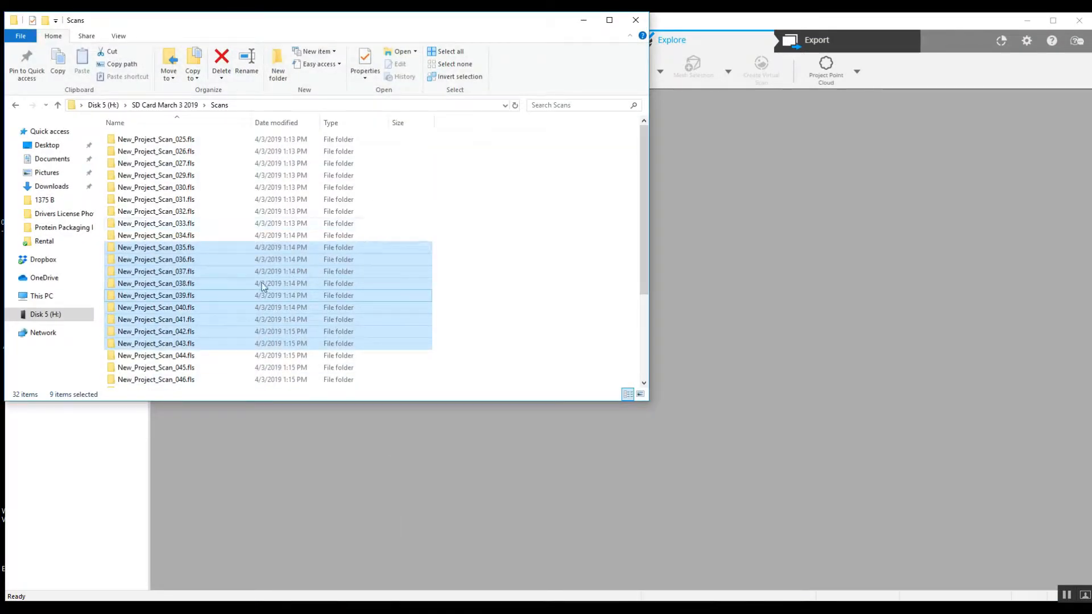
mouse_move(230, 289)
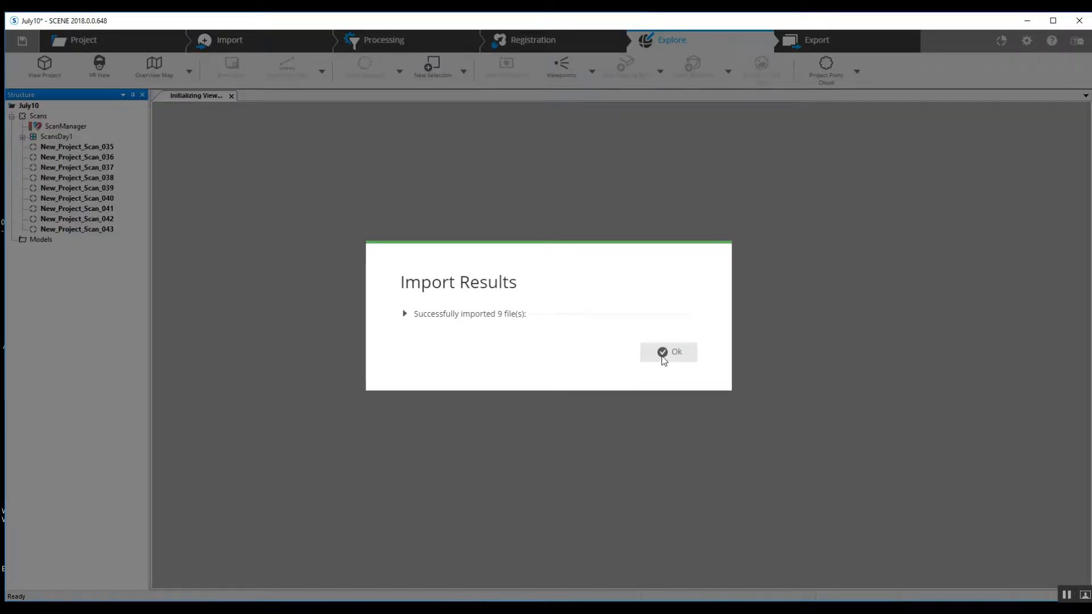
- Dismiss the Import Results dialog after bringing scans 035–043 into the project
left_click(667, 352)
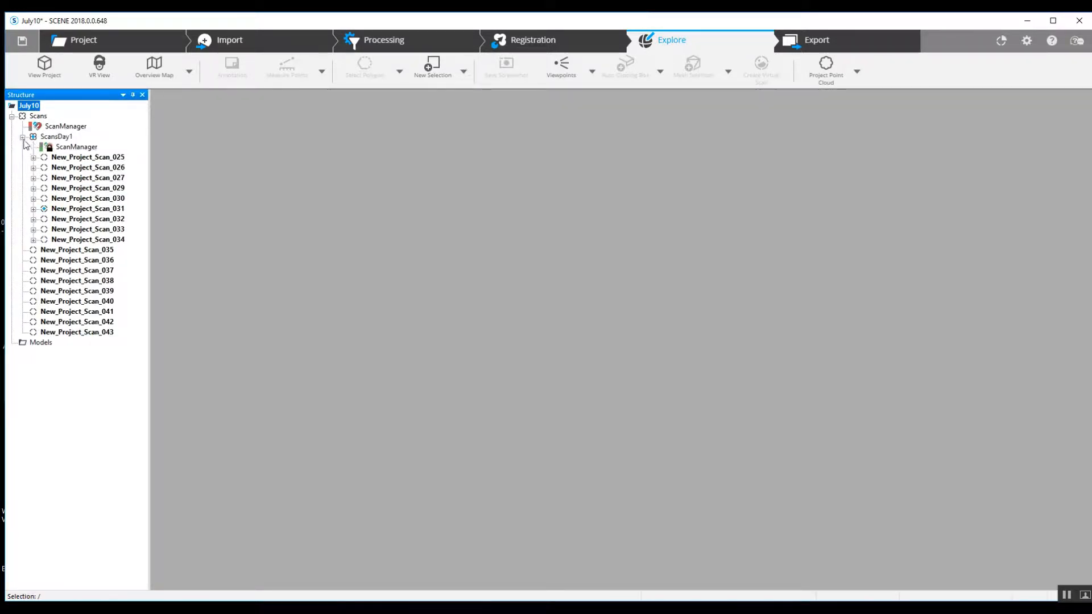
- Fold up ScansDay1 so scans 035–043 show loose beneath Scans
left_click(88, 157)
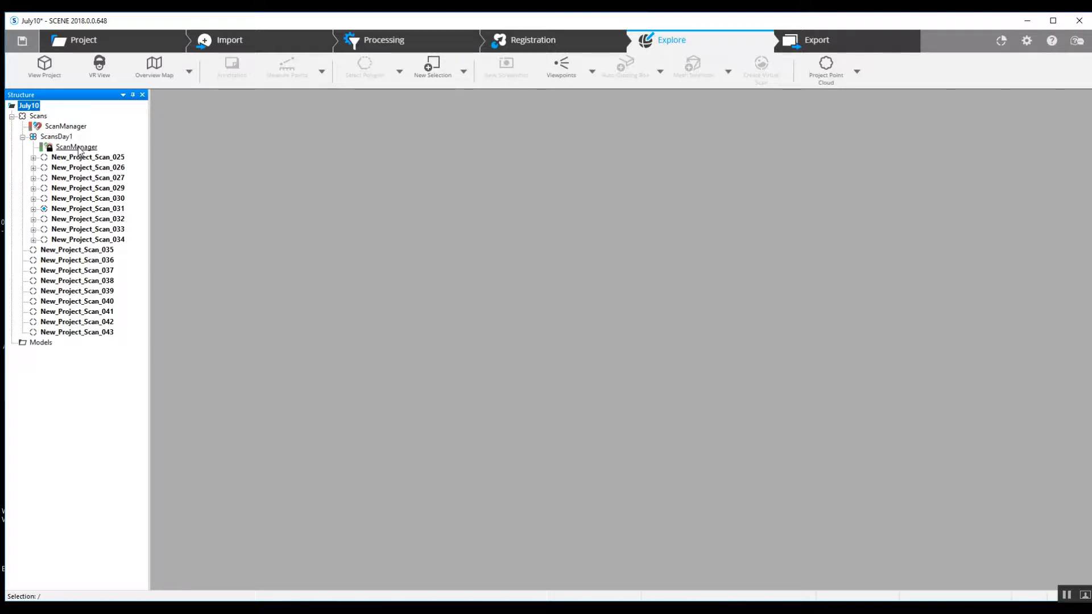
right_click(76, 147)
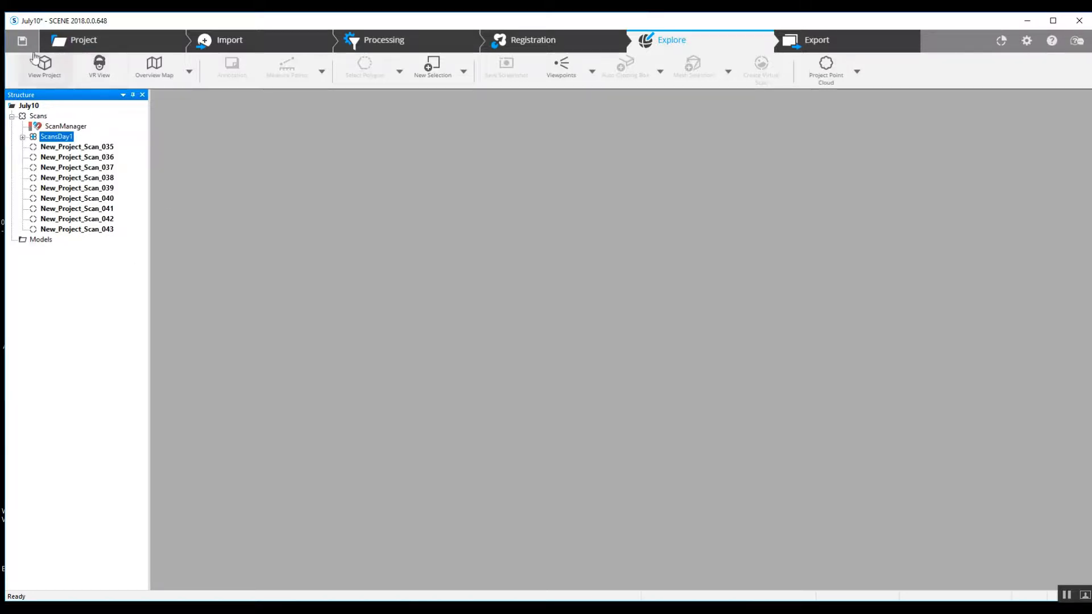
mouse_move(20, 41)
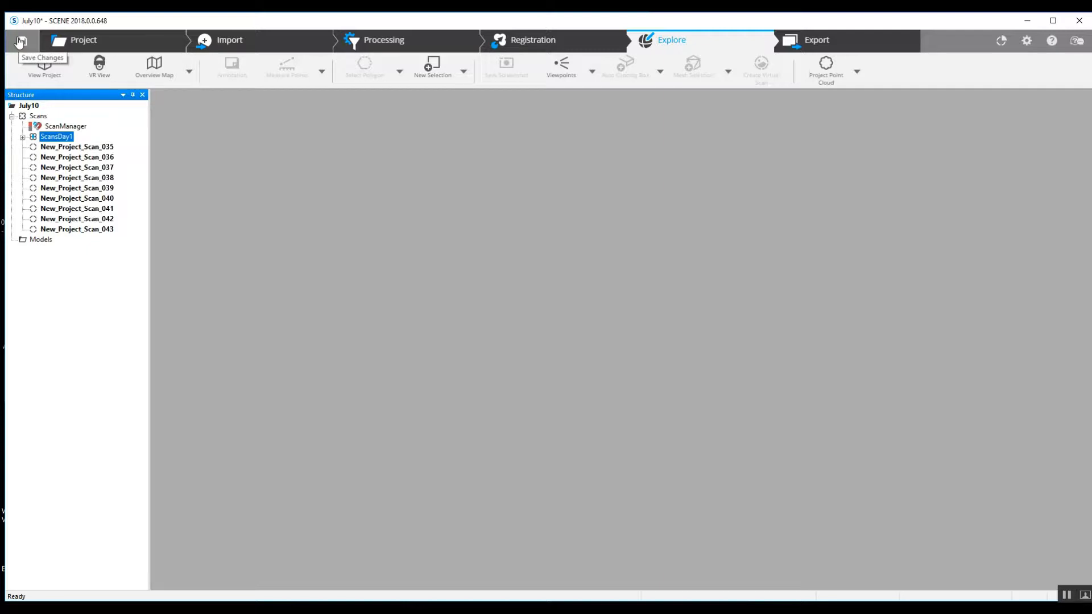
- Save the July10 project as revision 3 and acknowledge the confirmation
left_click(19, 39)
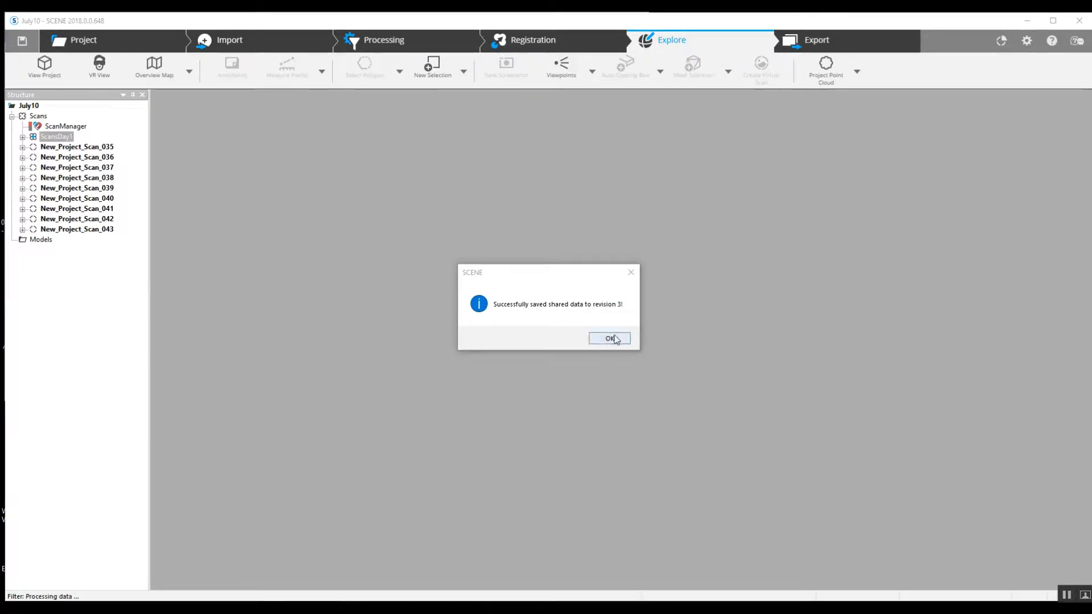
left_click(609, 338)
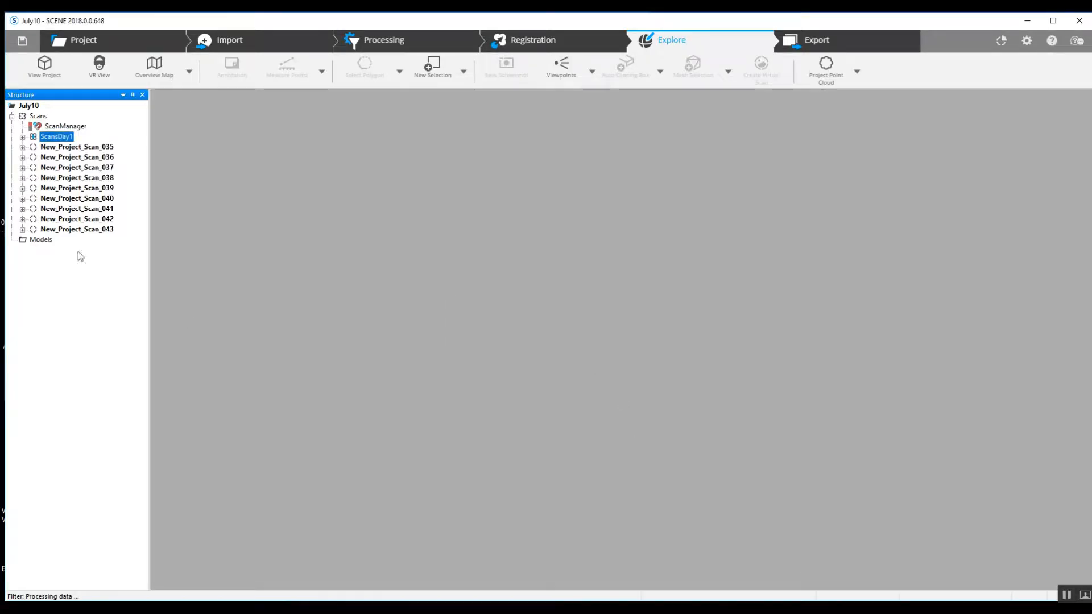
mouse_move(76, 229)
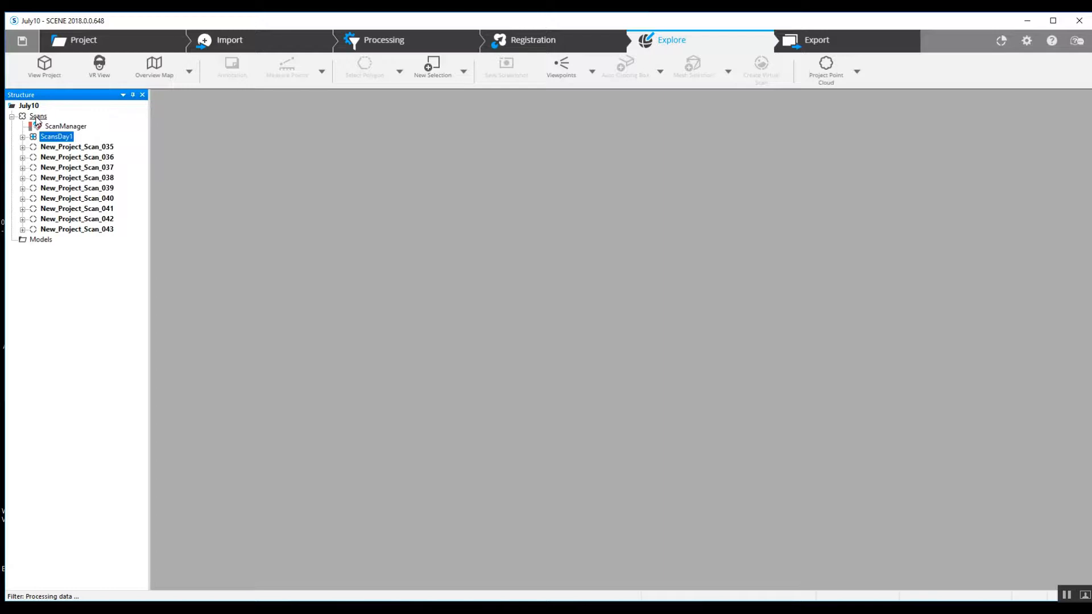
- Create a new cluster named ScansDay2 inside Scans
right_click(37, 117)
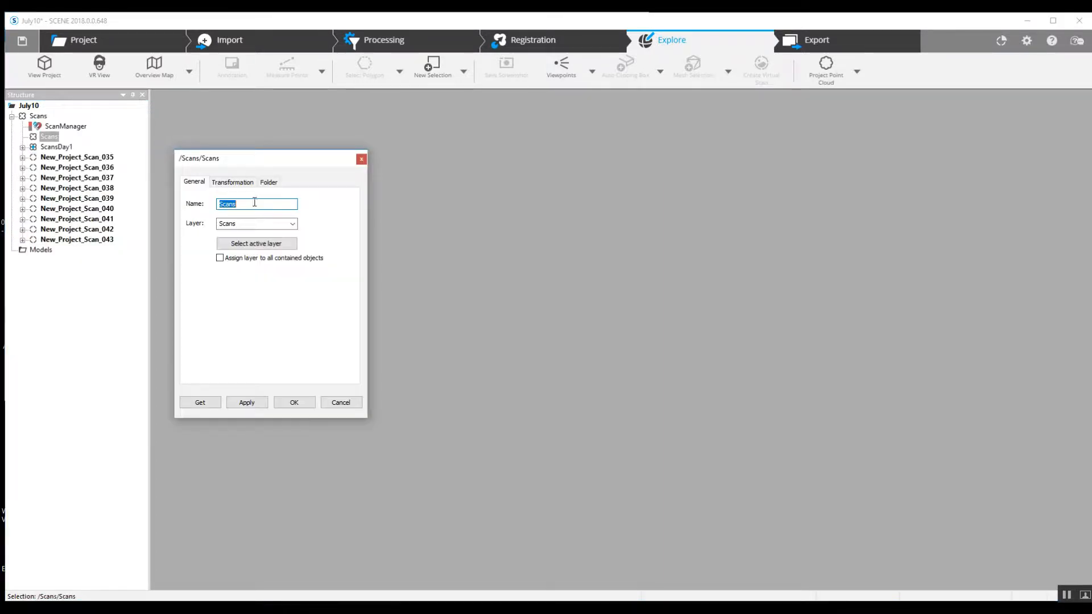
type("ScansDay")
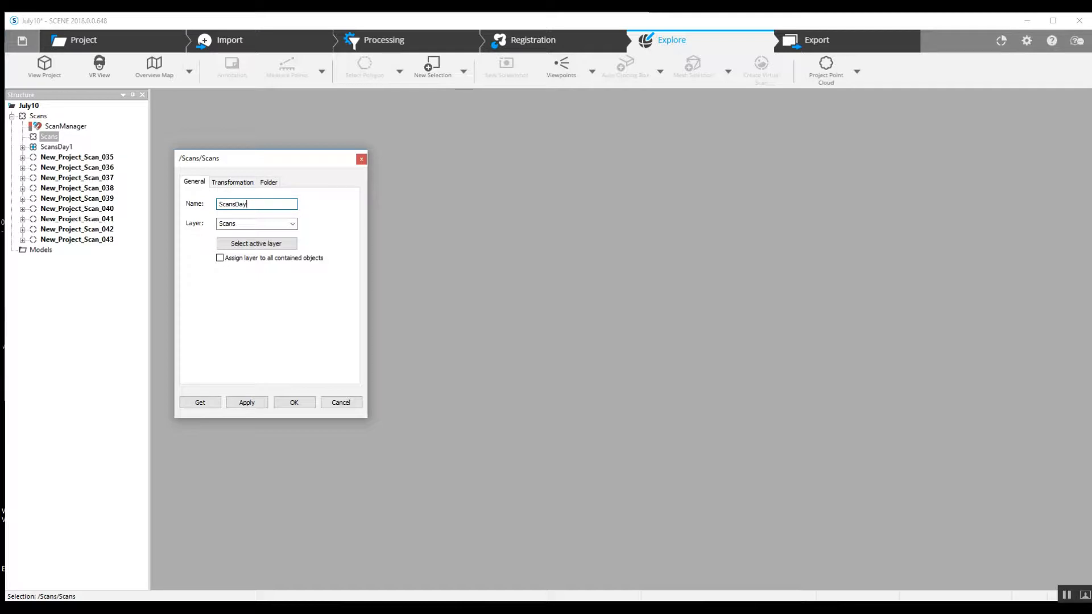
type("2")
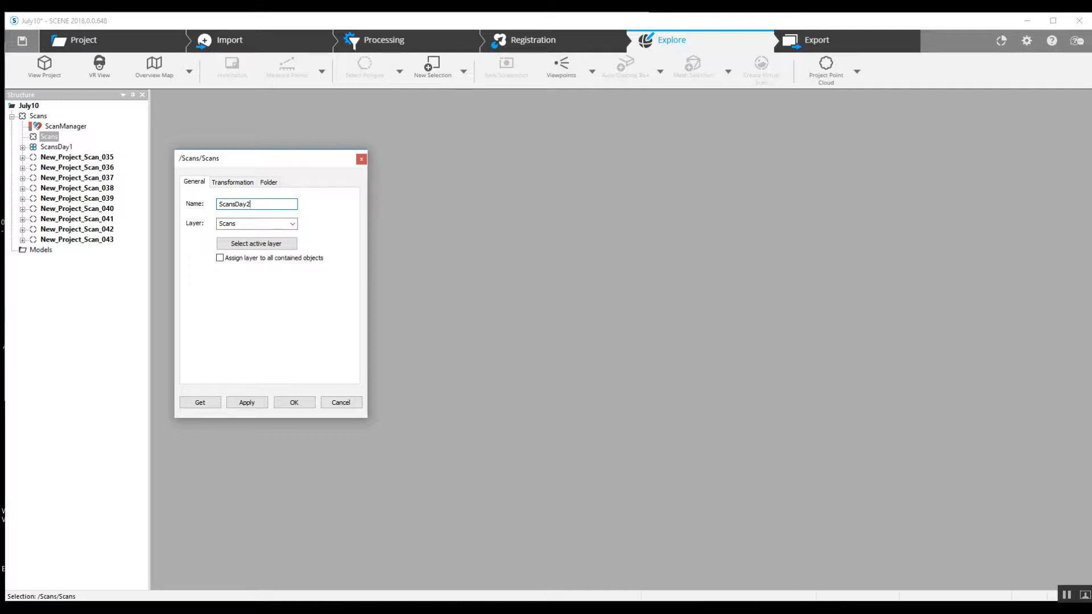
left_click(294, 401)
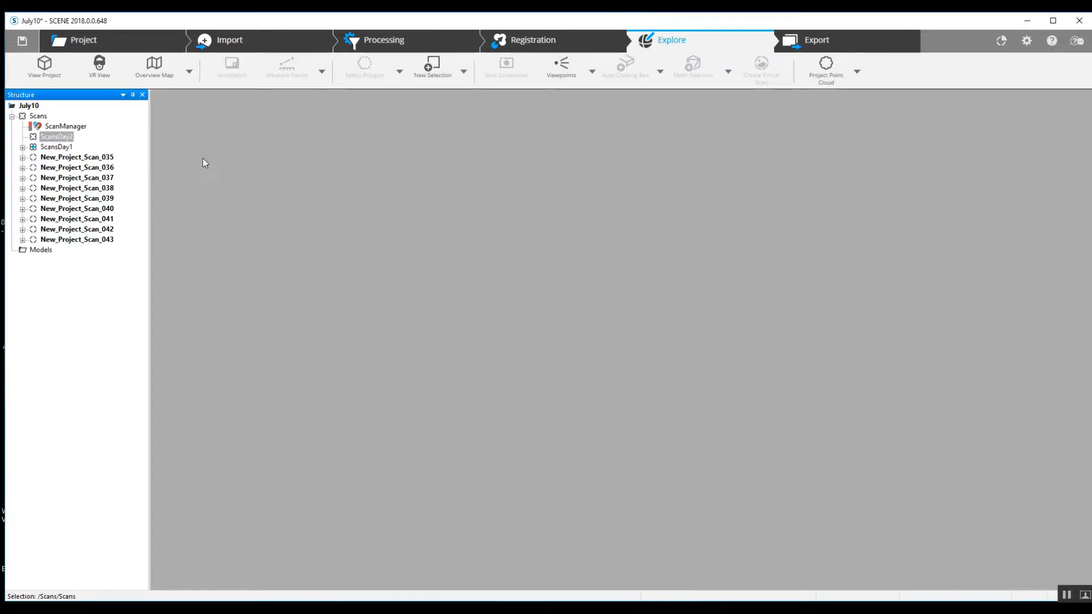
- Move scans 035 through 043 into ScansDay2 and collapse ScansDay1
left_click(77, 157)
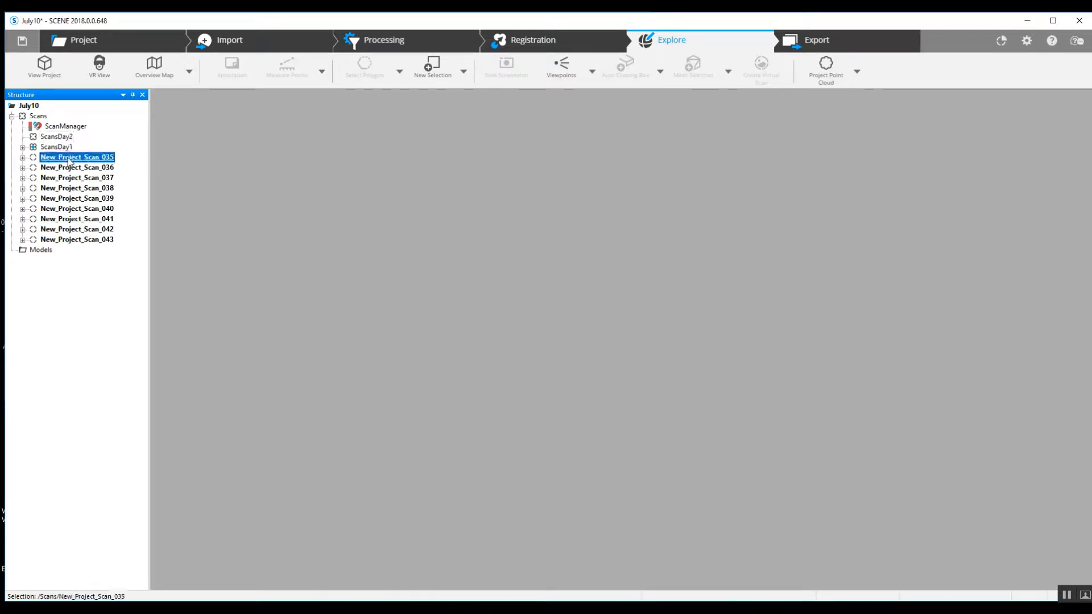
mouse_move(77, 239)
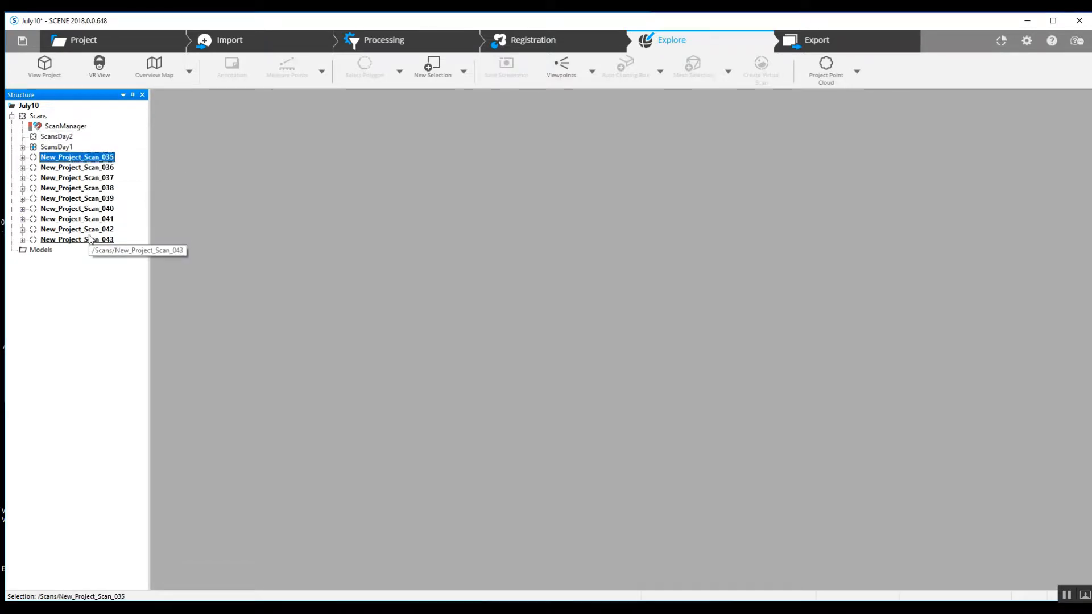
left_click(78, 239)
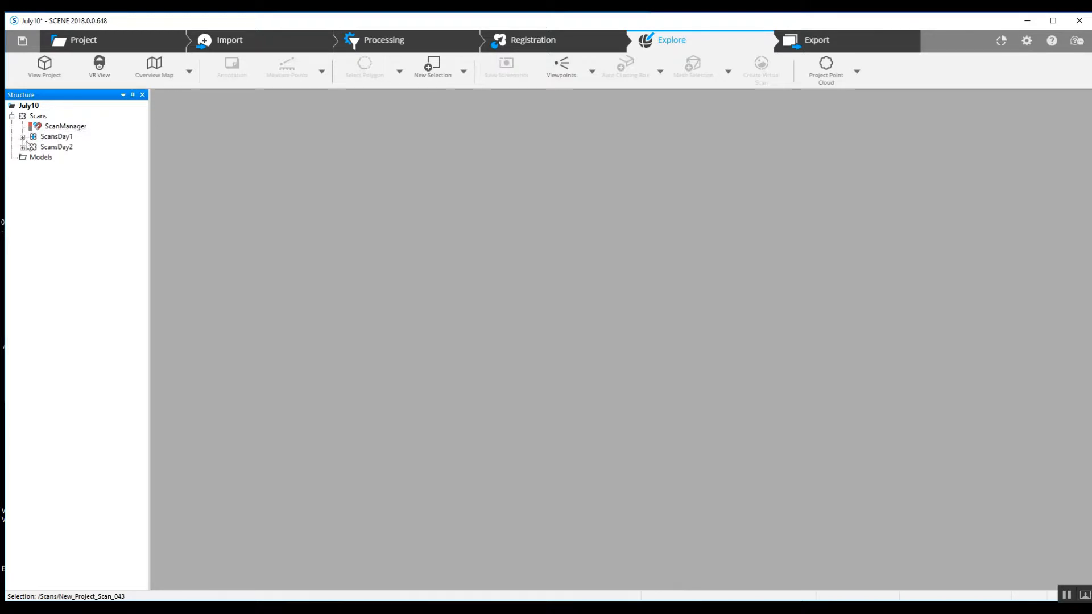
left_click(23, 147)
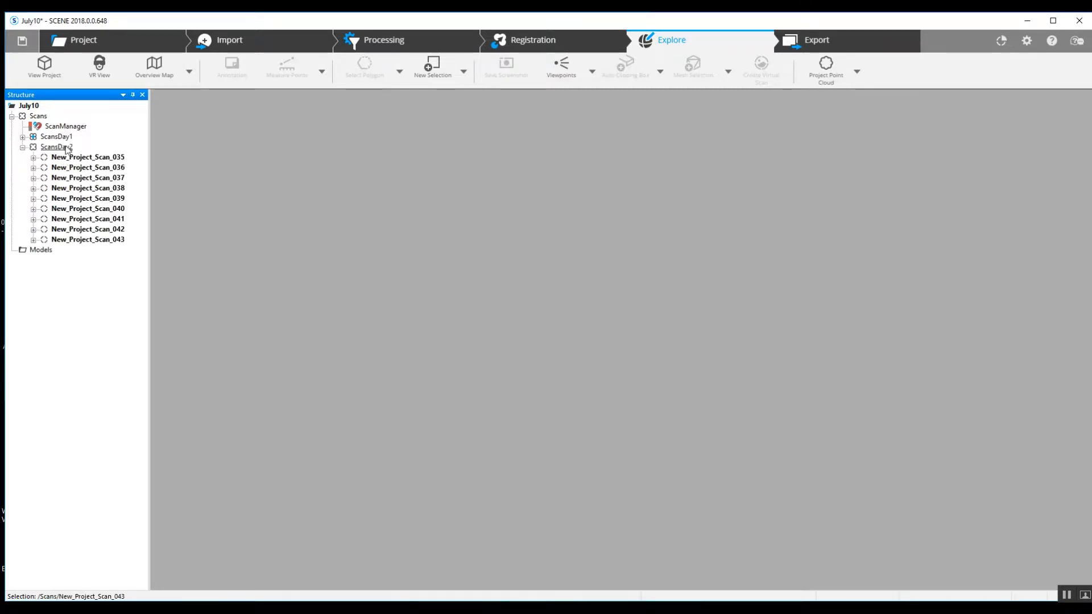
left_click(23, 135)
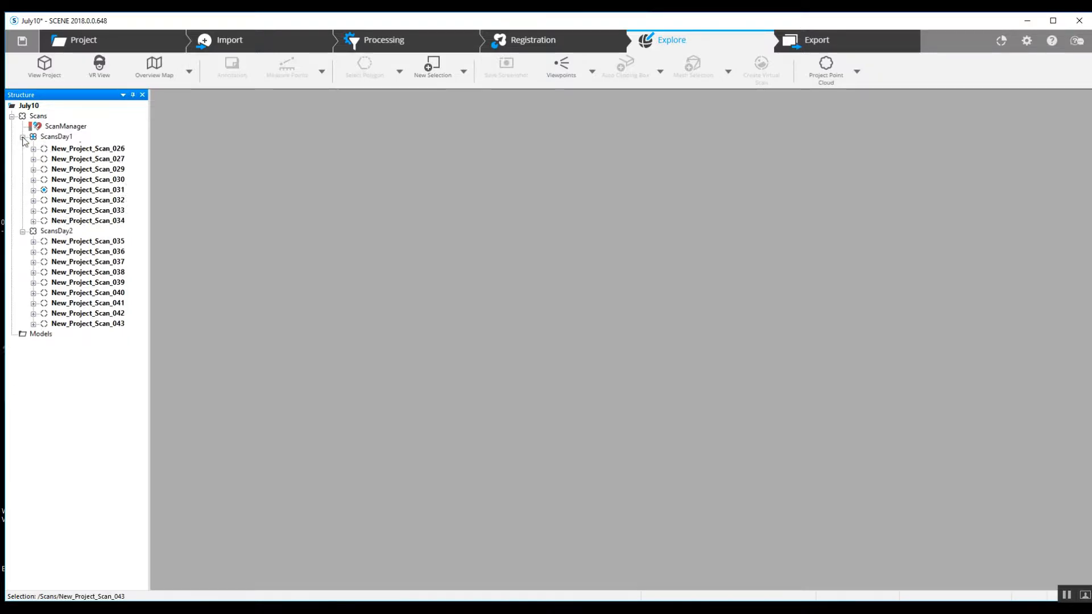
left_click(23, 137)
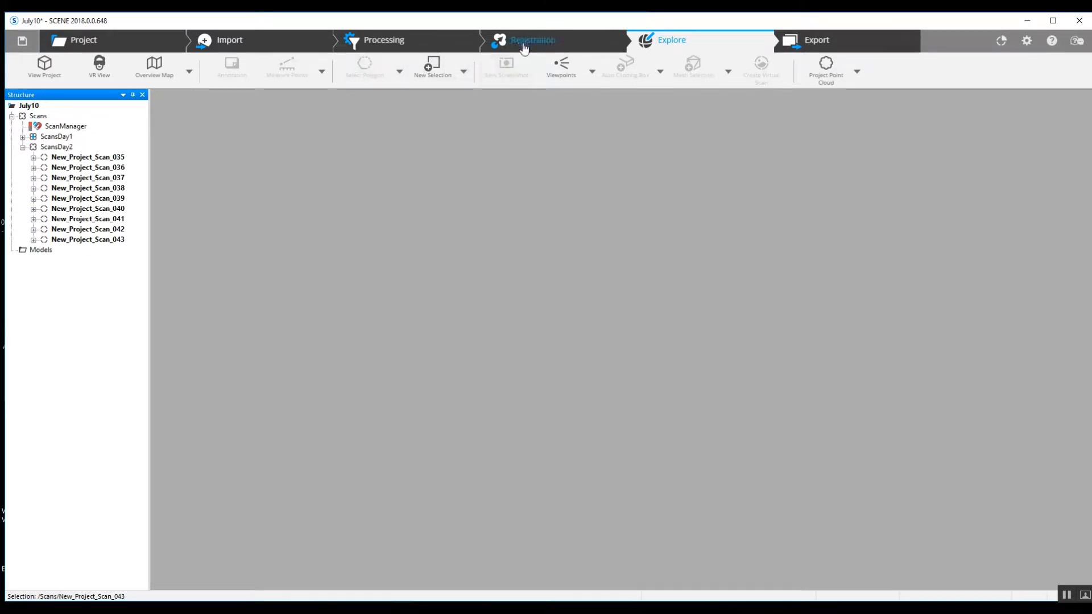
- Start automatic registration of the ScansDay2 cluster from the Registration workspace
left_click(532, 40)
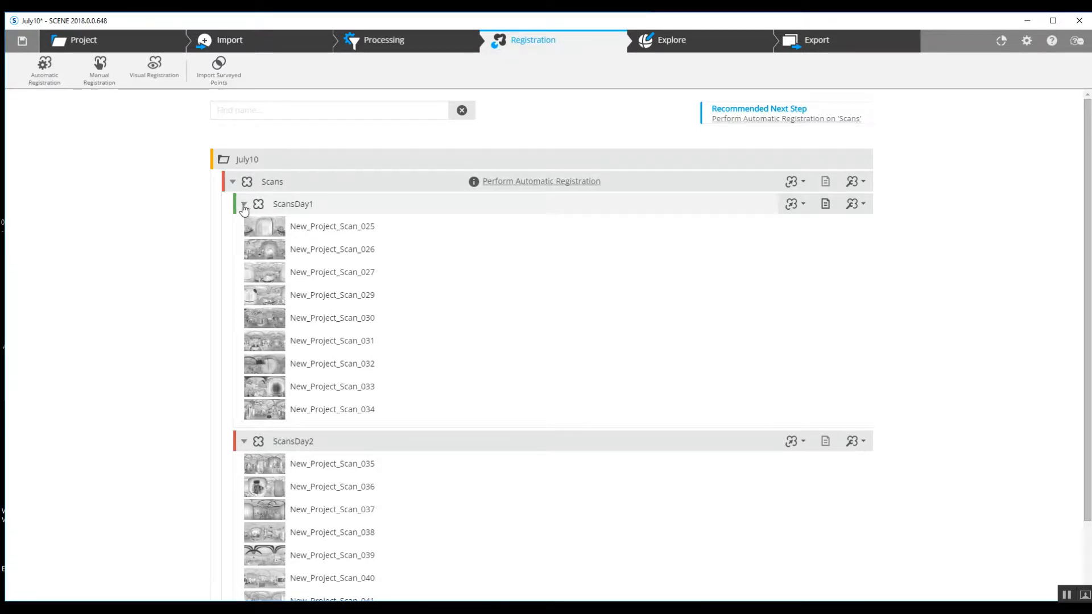
left_click(243, 204)
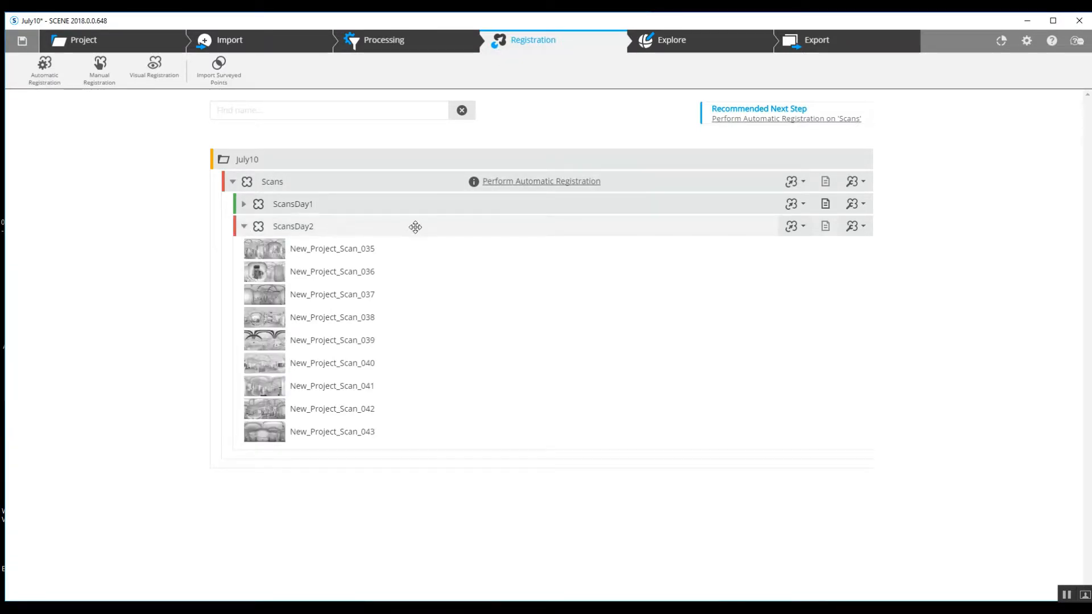
mouse_move(536, 249)
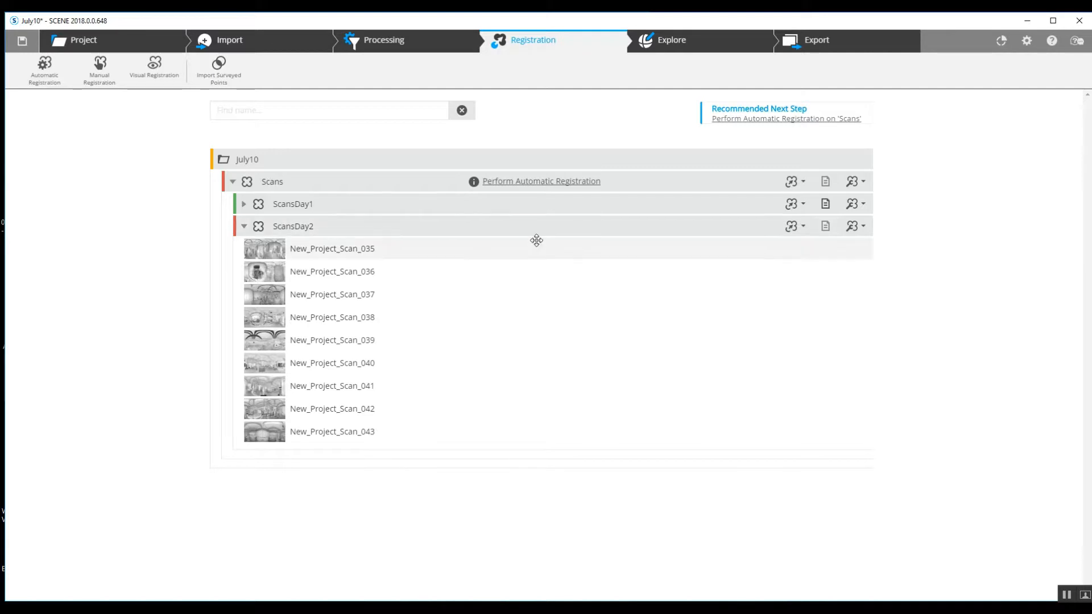
mouse_move(793, 225)
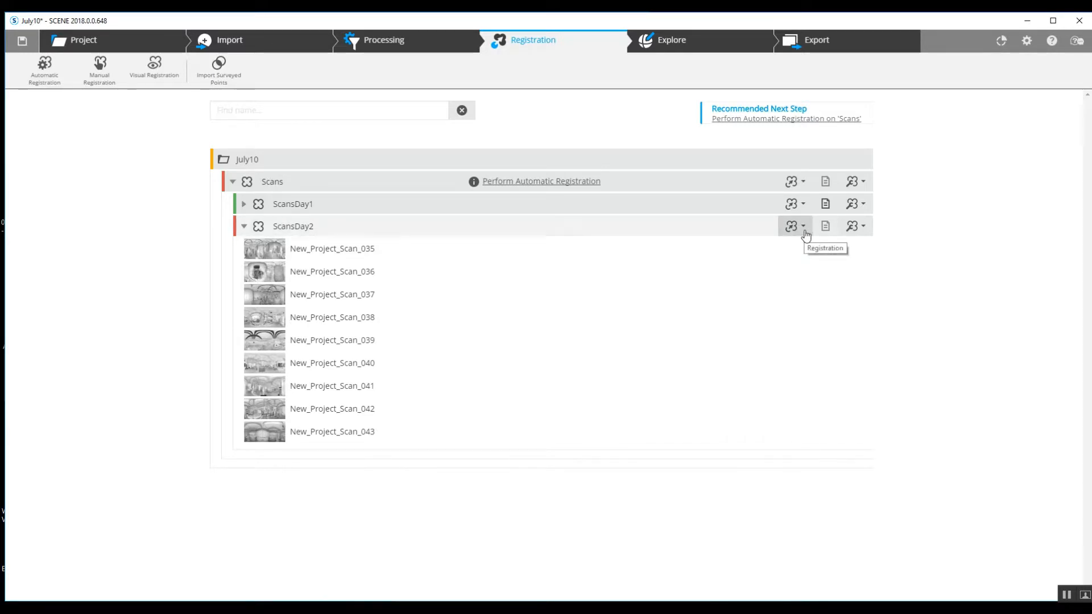
left_click(793, 225)
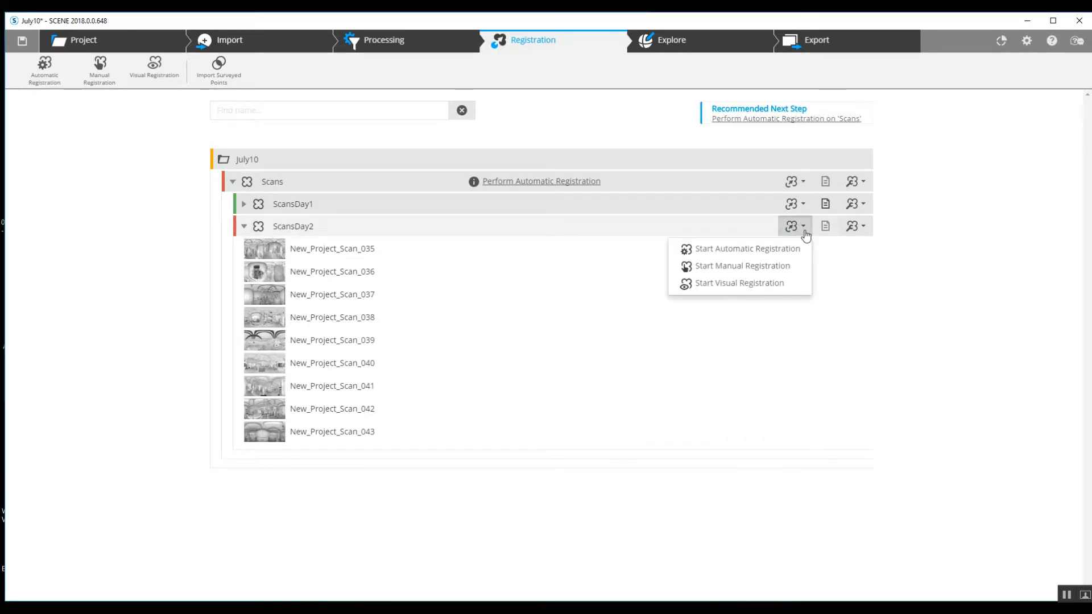
left_click(747, 249)
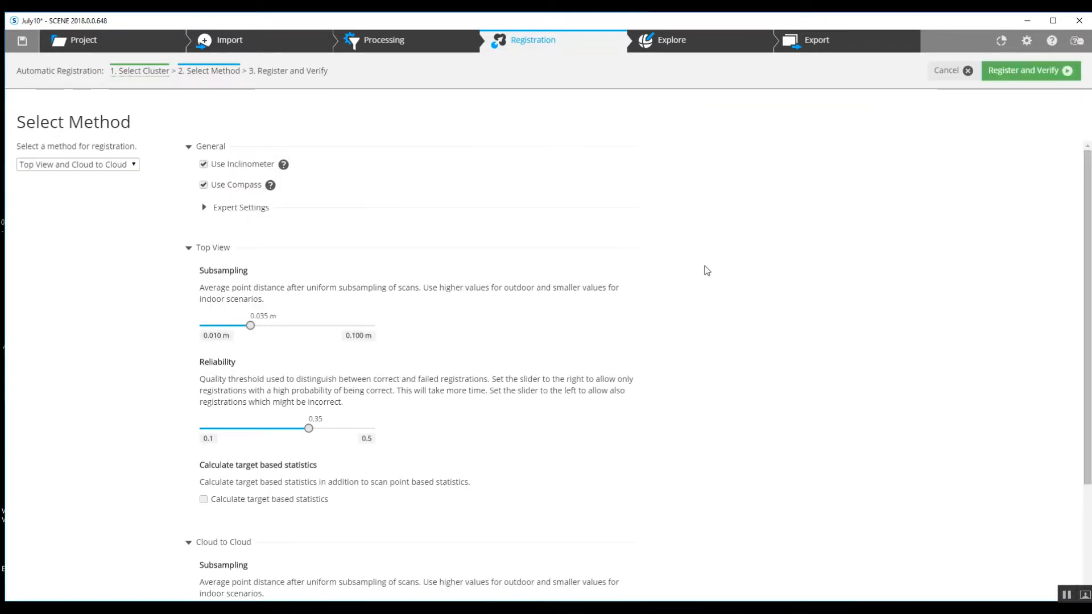
mouse_move(69, 273)
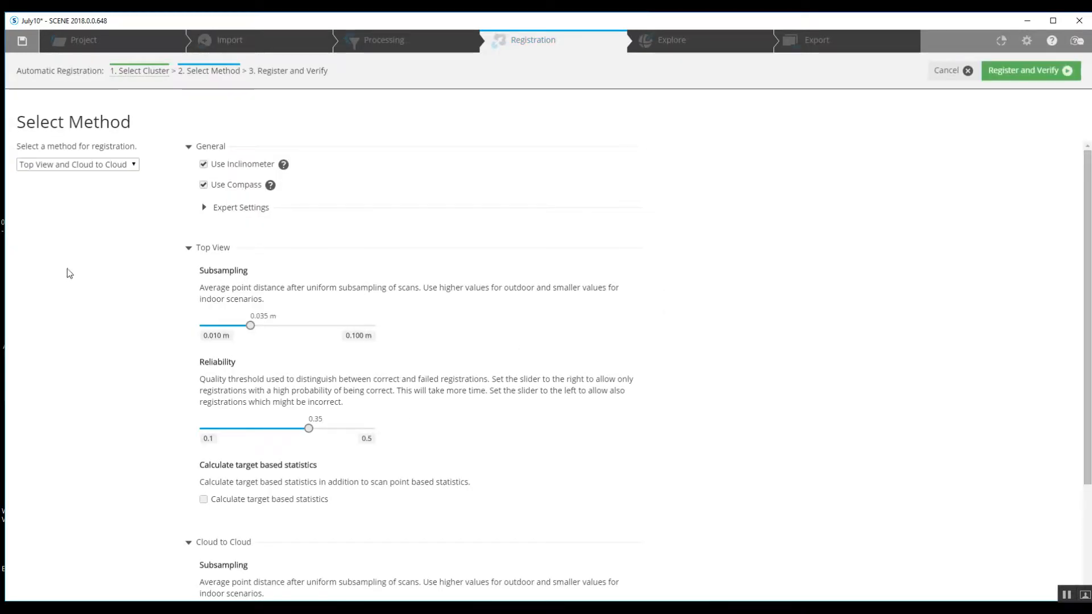
- Register ScansDay2 using the Top View and Cloud to Cloud method and proceed to verification
left_click(77, 164)
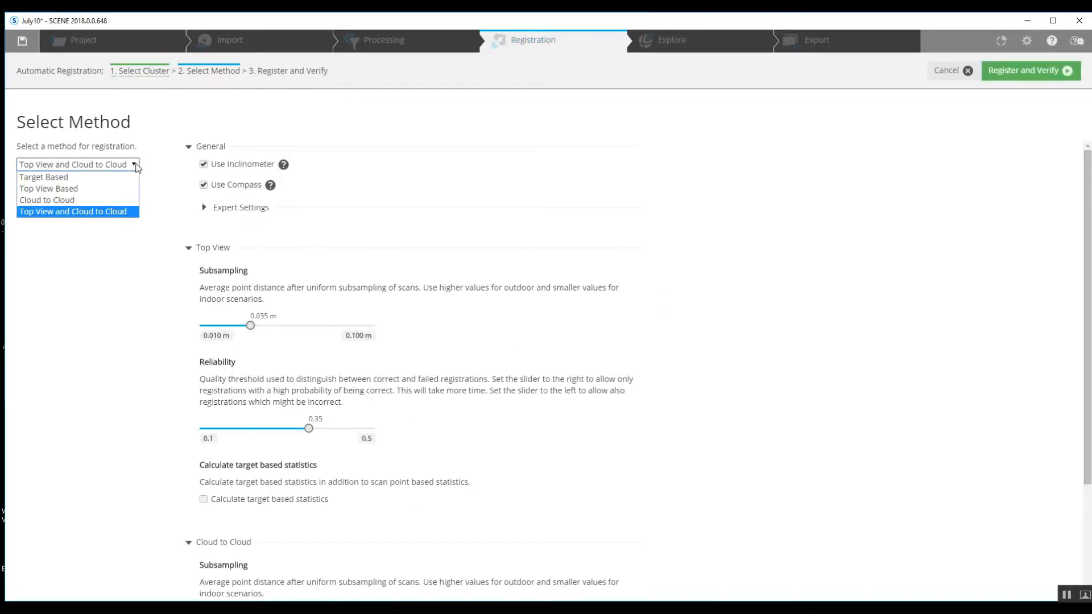
mouse_move(45, 177)
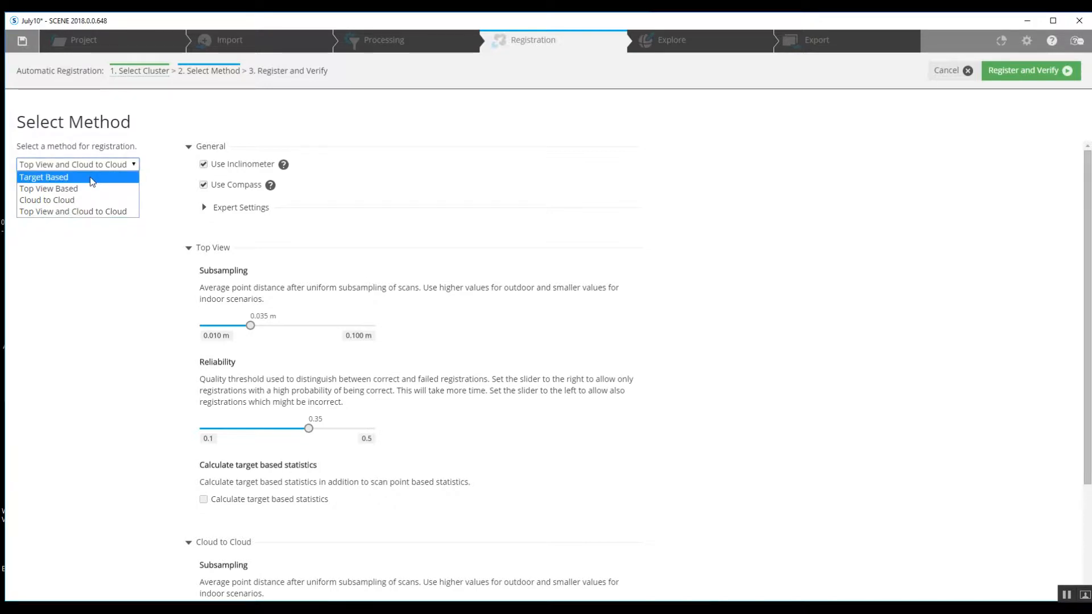
mouse_move(49, 188)
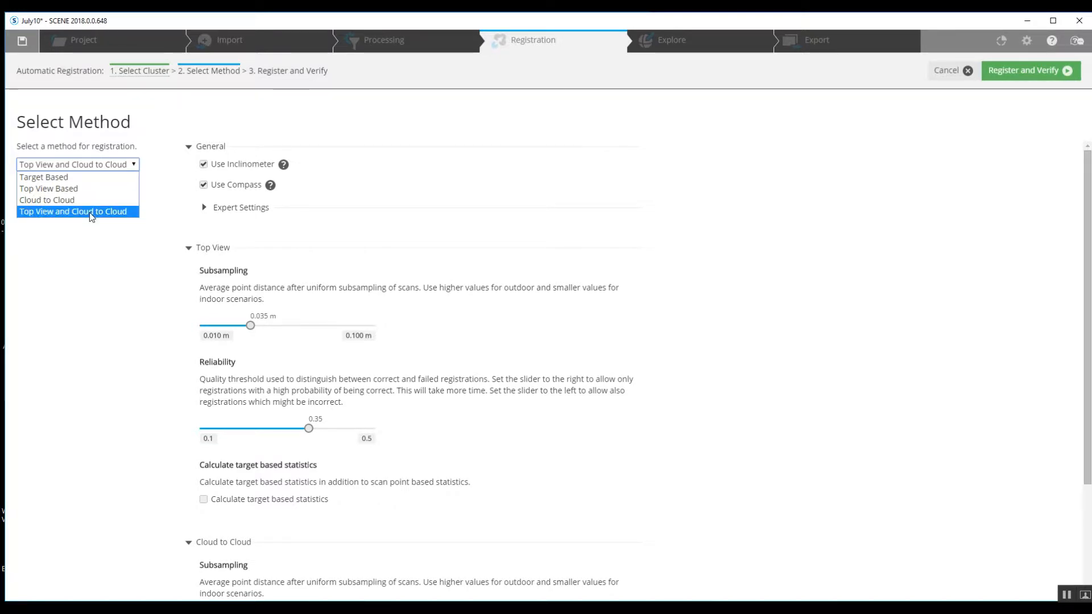
left_click(73, 212)
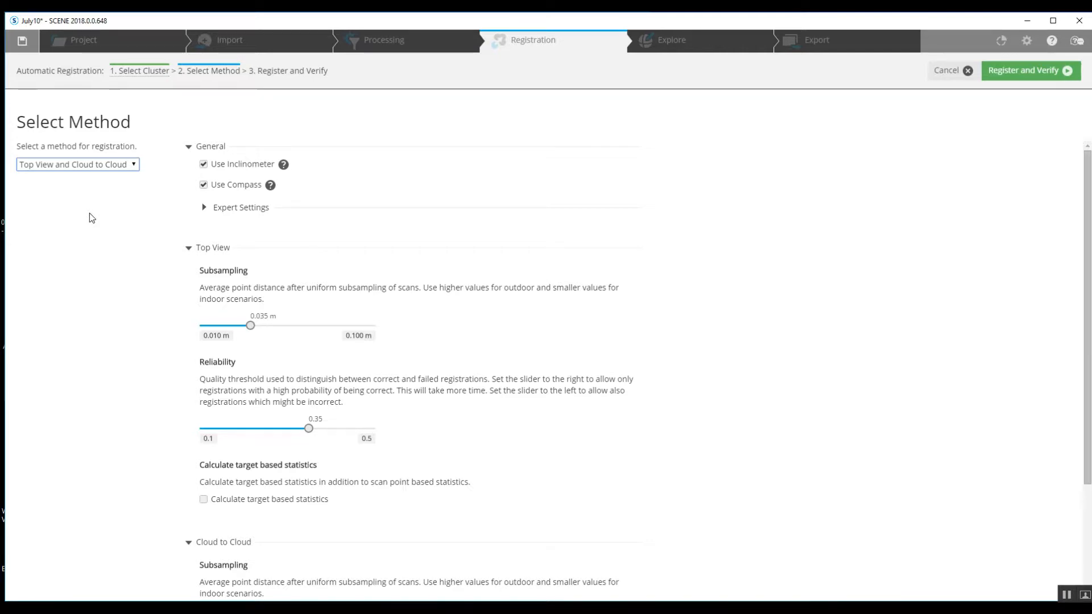
mouse_move(1027, 64)
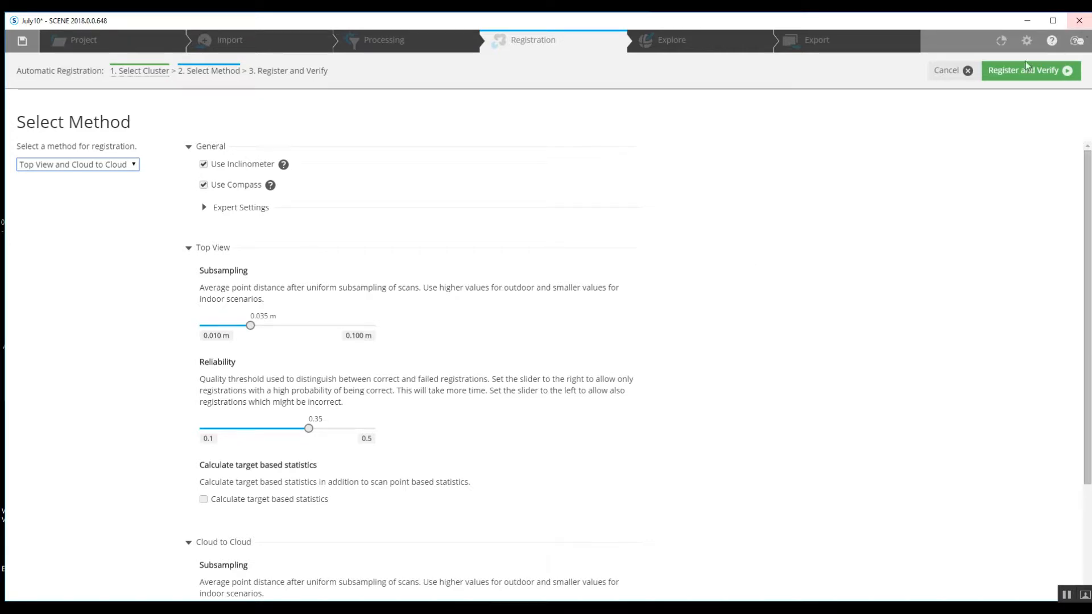
mouse_move(477, 157)
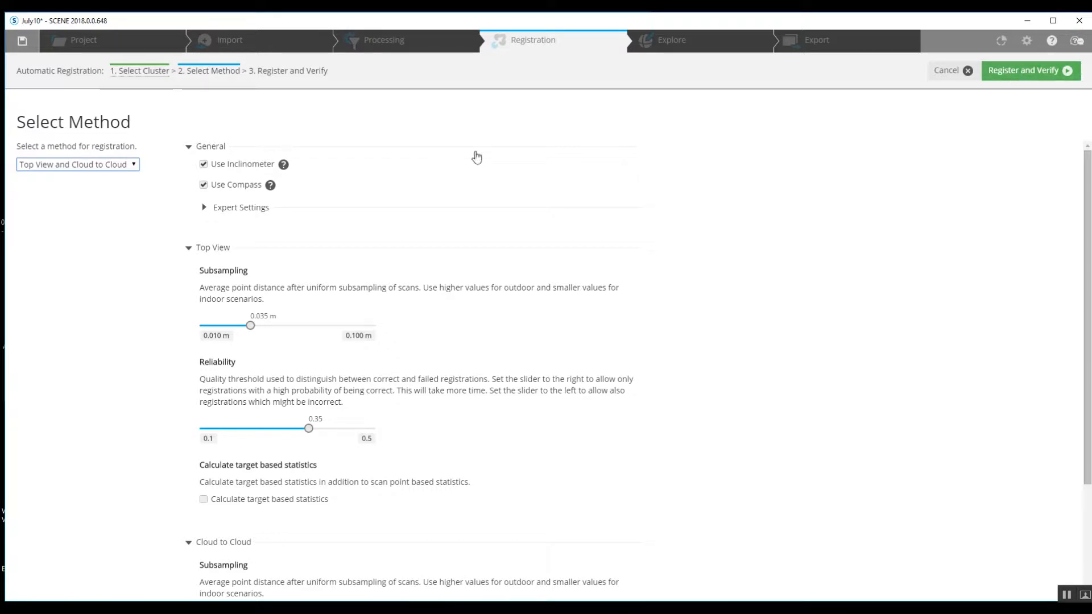
mouse_move(1005, 75)
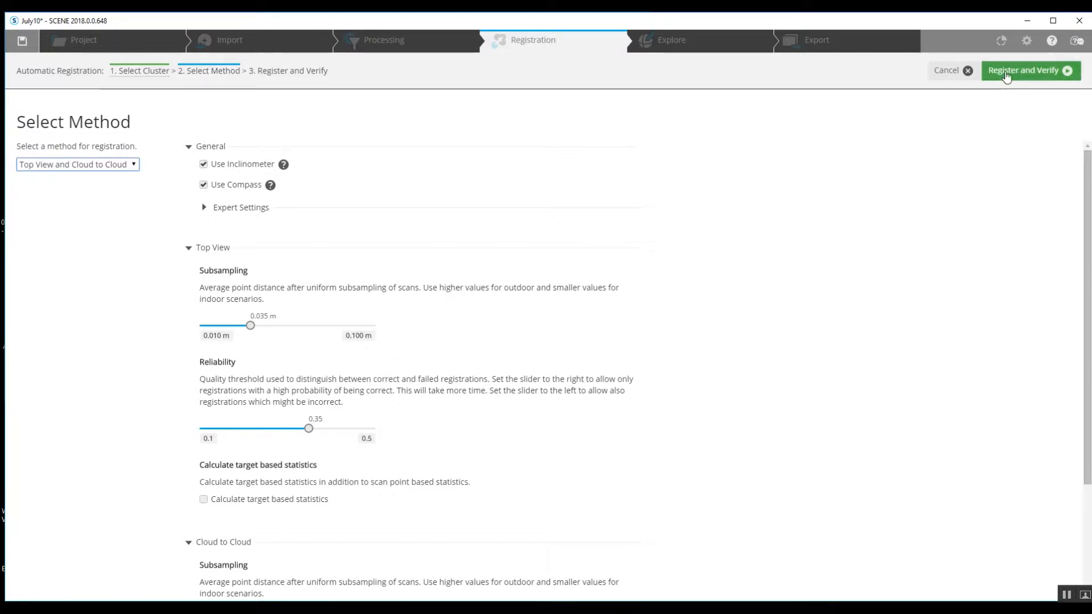
left_click(1029, 71)
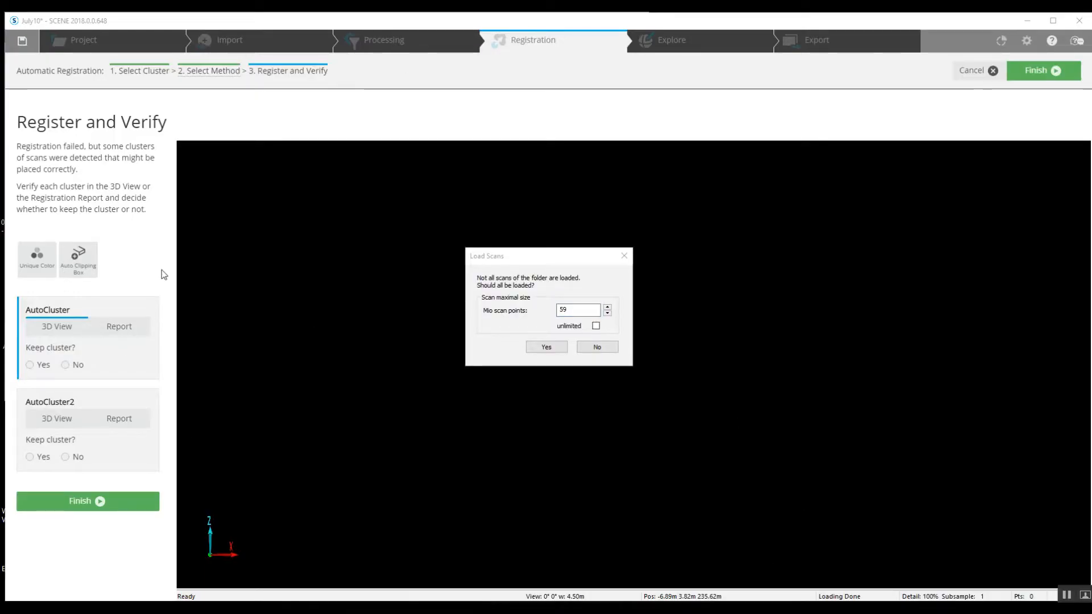
mouse_move(253, 333)
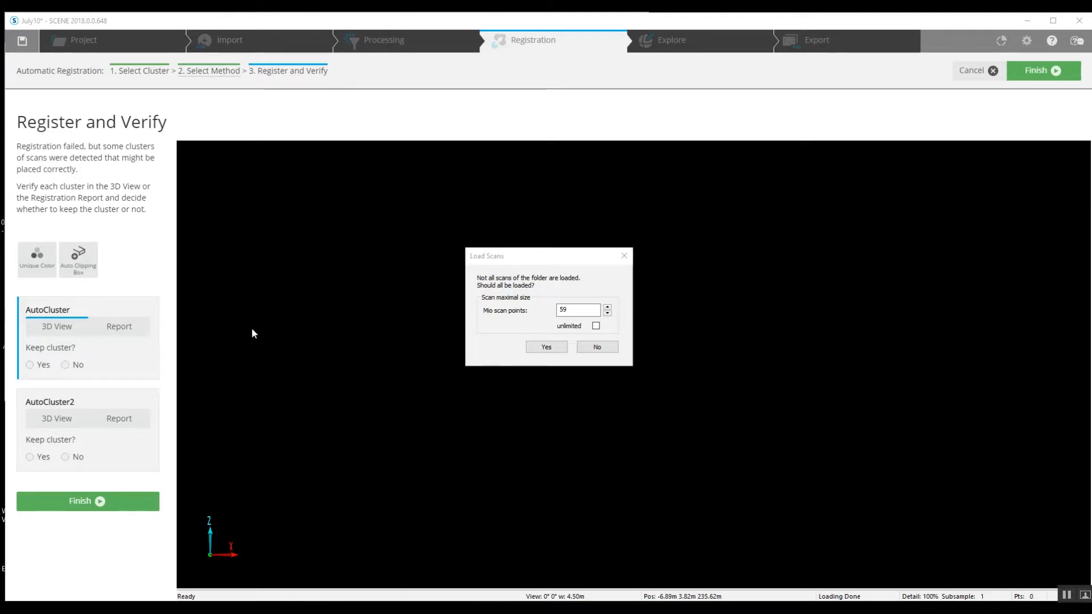
mouse_move(480, 376)
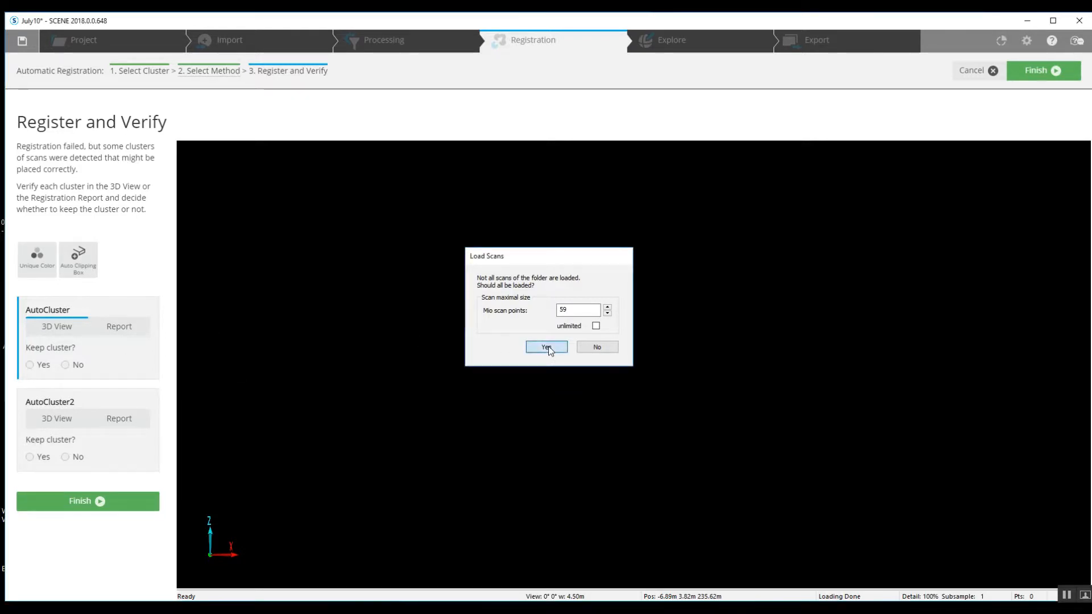
- Load all scans, keep both AutoCluster and AutoCluster2, and finish the registration
left_click(546, 347)
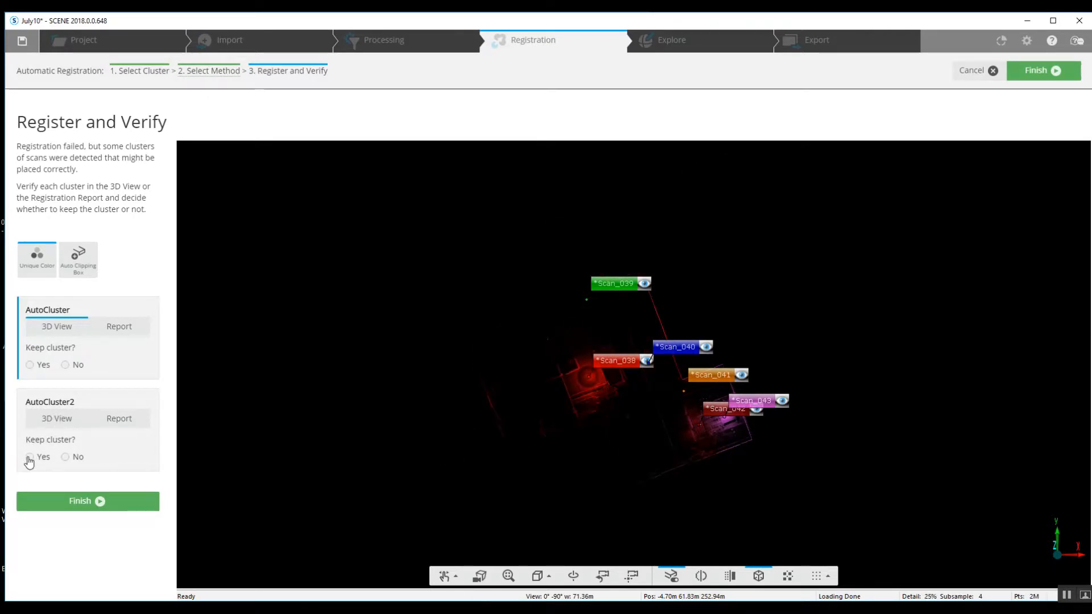
left_click(30, 457)
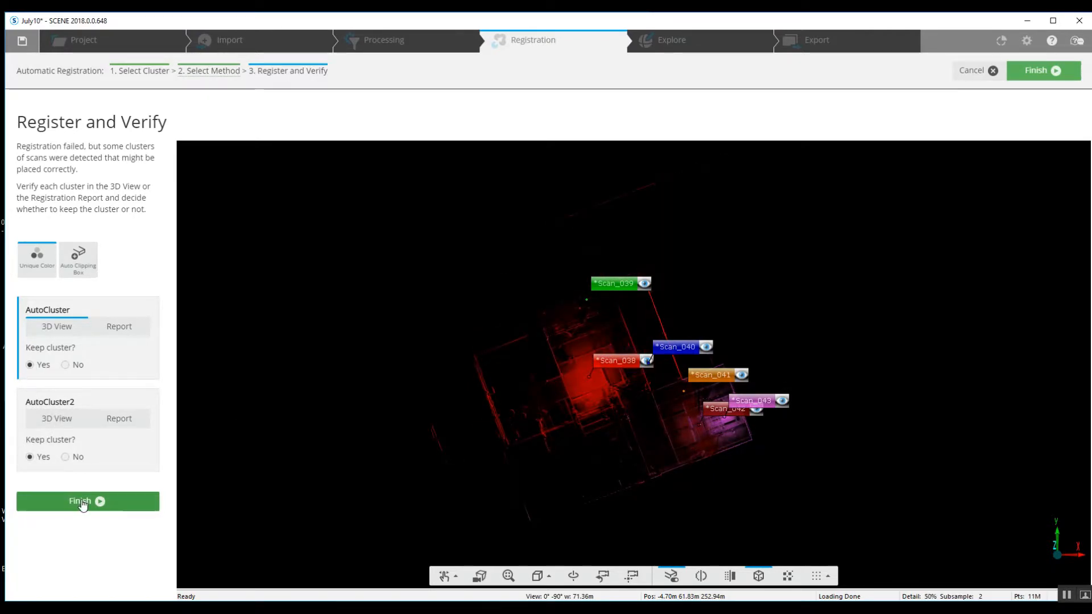
left_click(80, 501)
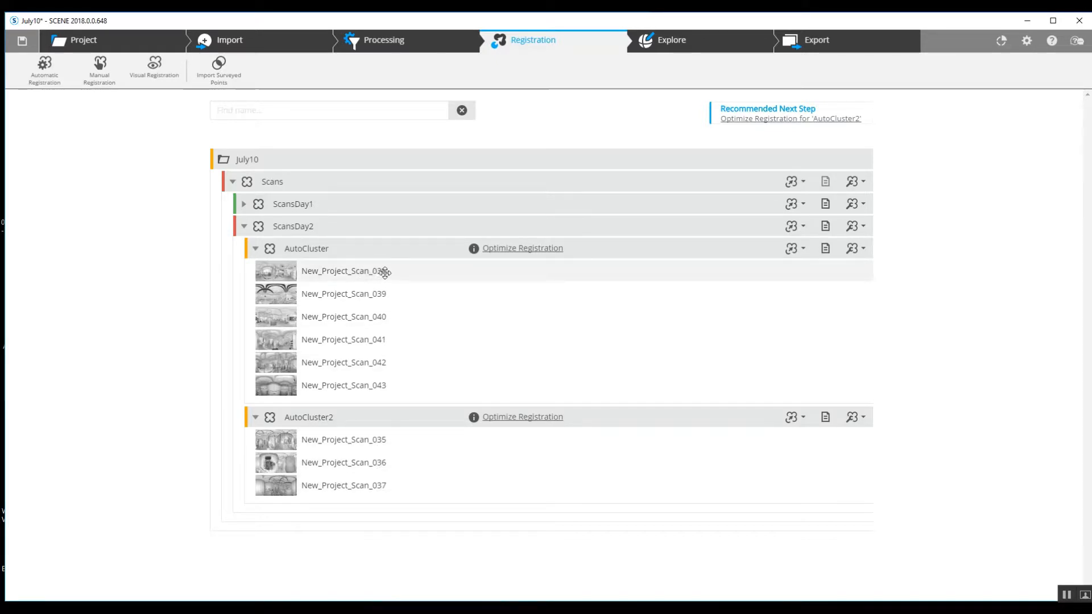
- Return to the Explore workspace and select ScansDay2, now holding AutoCluster and AutoCluster2
left_click(671, 39)
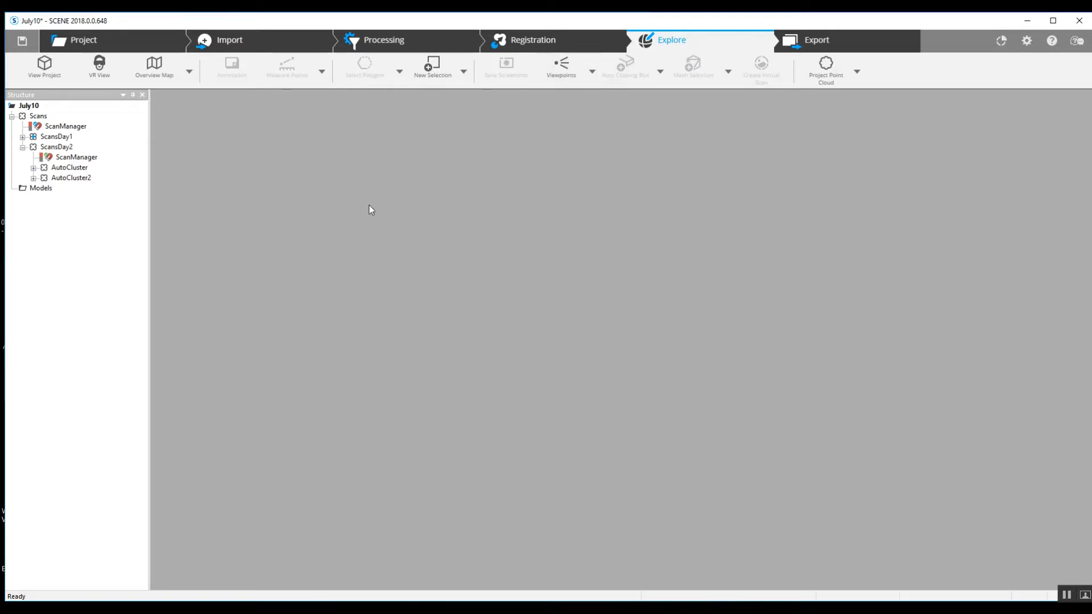
double_click(77, 157)
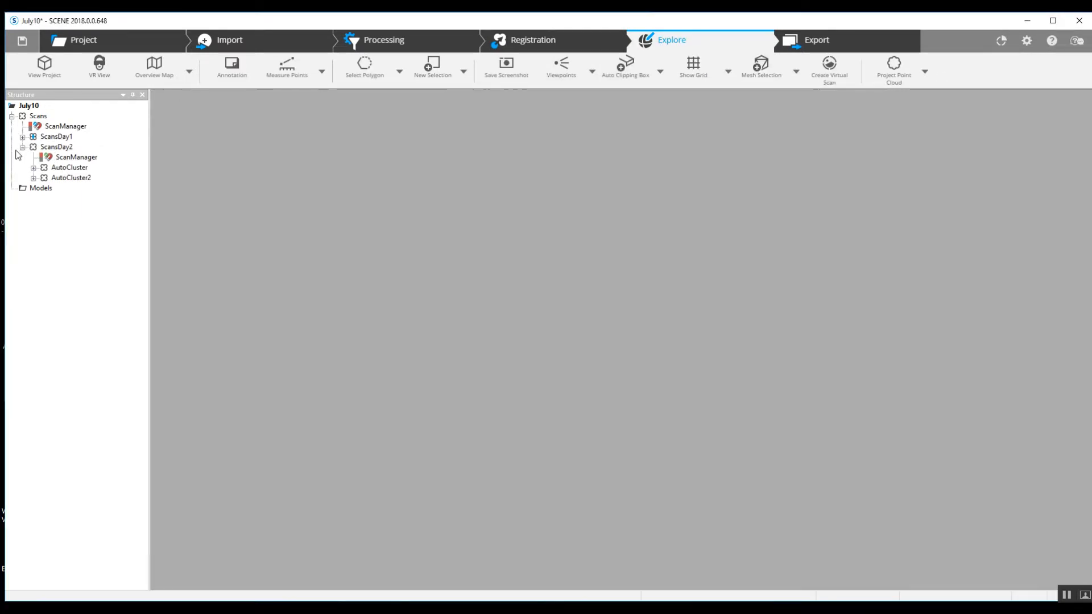
left_click(55, 147)
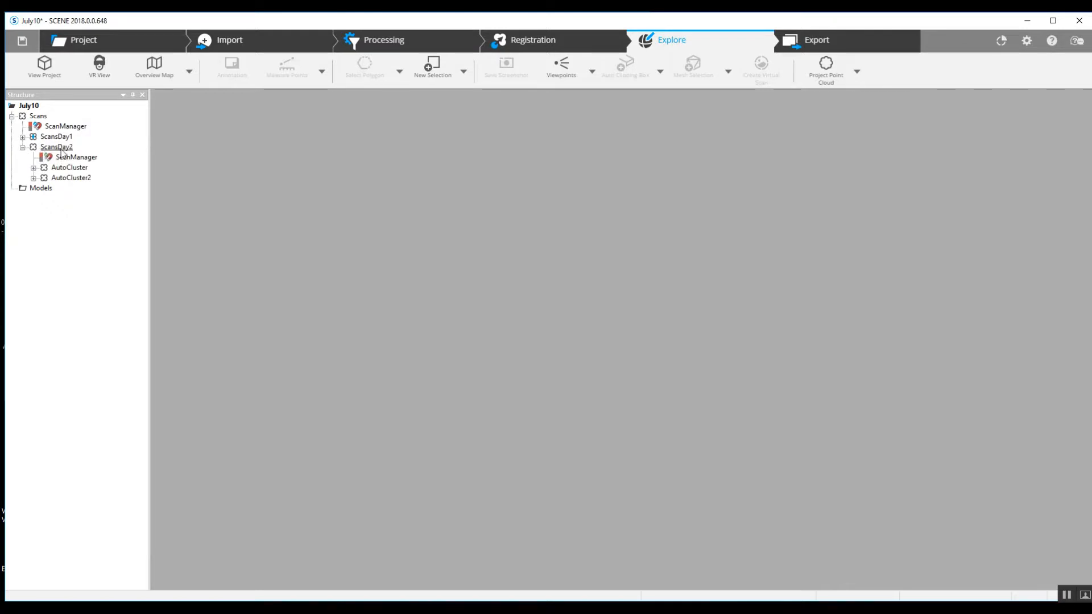
left_click(76, 157)
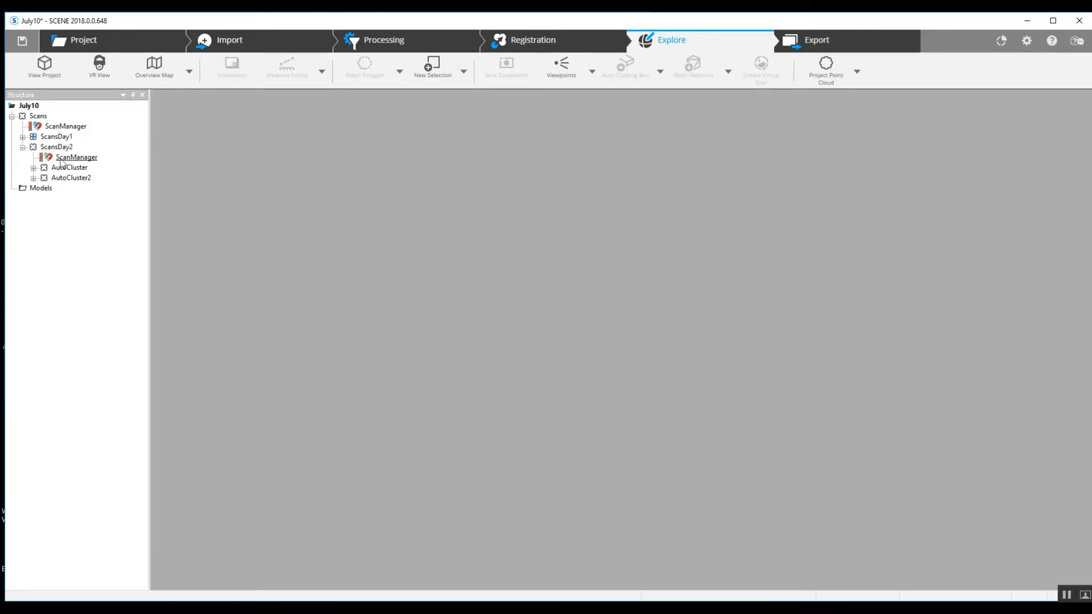
left_click(55, 146)
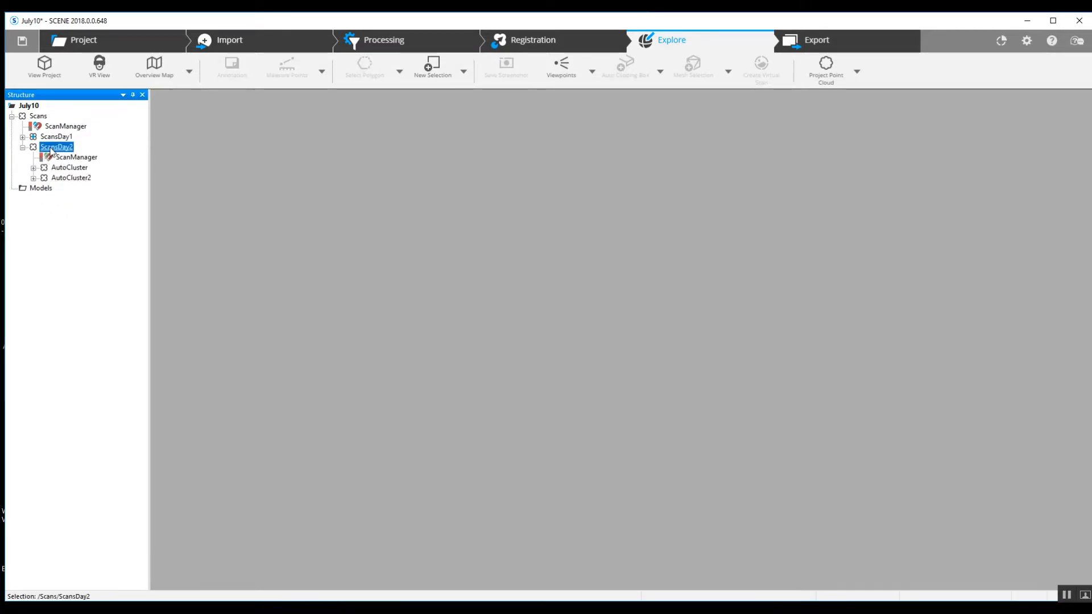
- Request a Correspondence View of ScansDay2, answer the Load Scans prompt, and fold ScansDay2 up
right_click(56, 147)
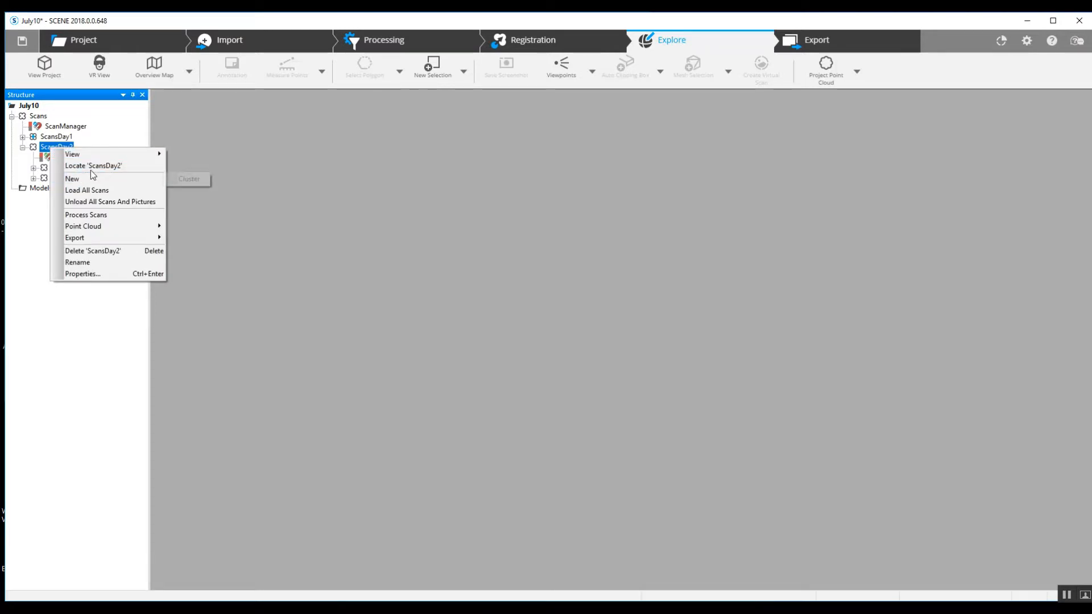
mouse_move(72, 154)
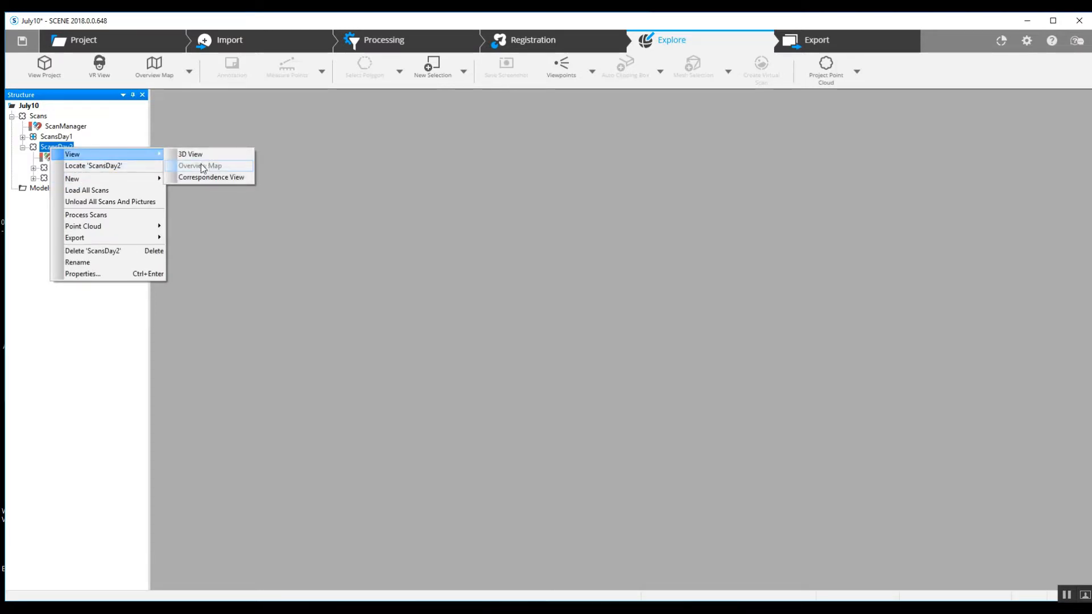
mouse_move(211, 178)
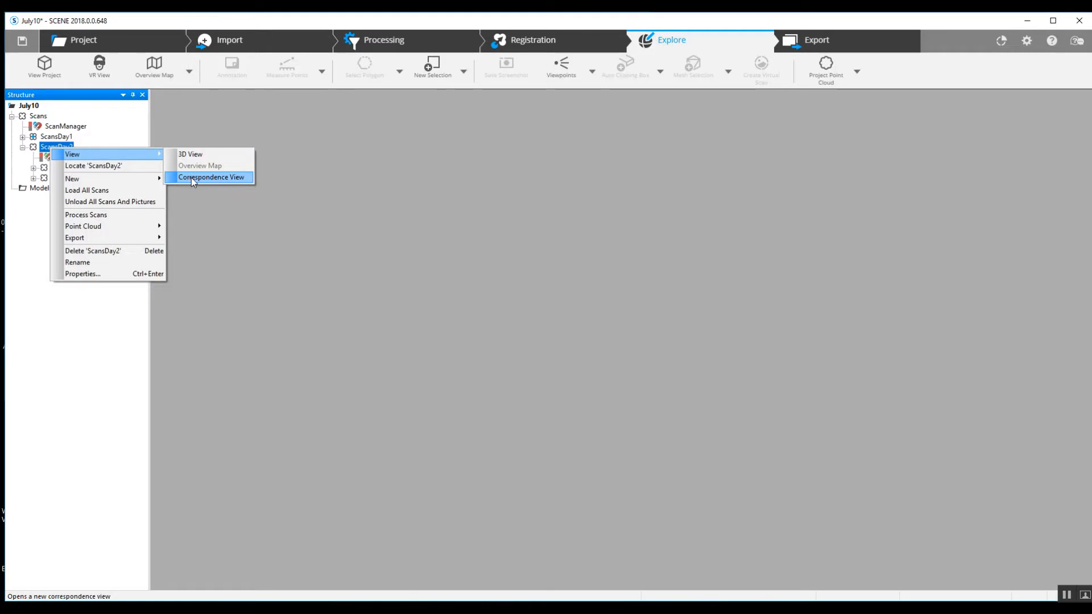
left_click(211, 178)
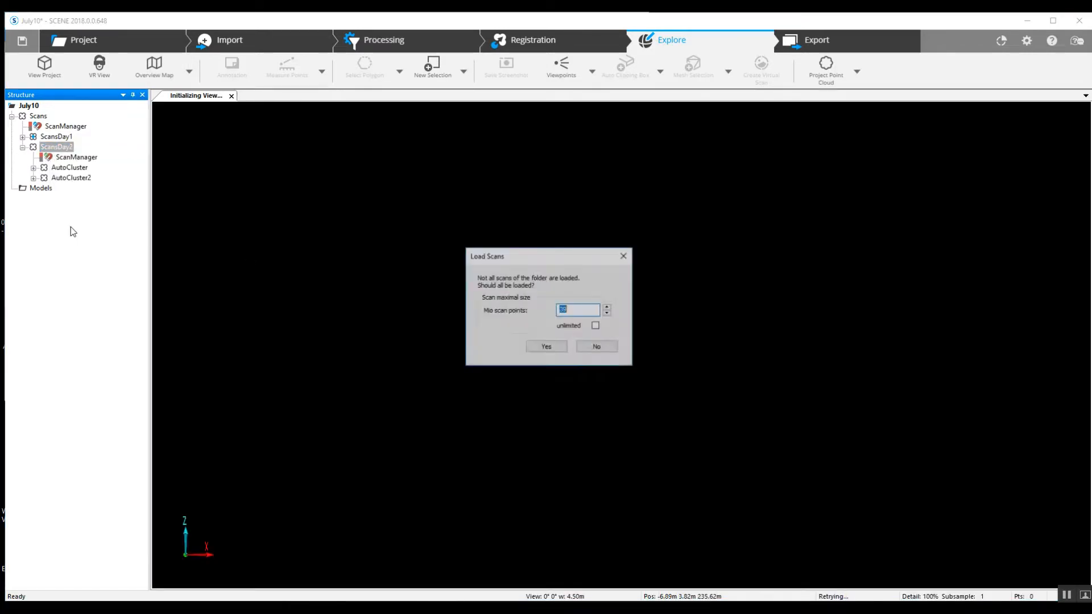
left_click(545, 346)
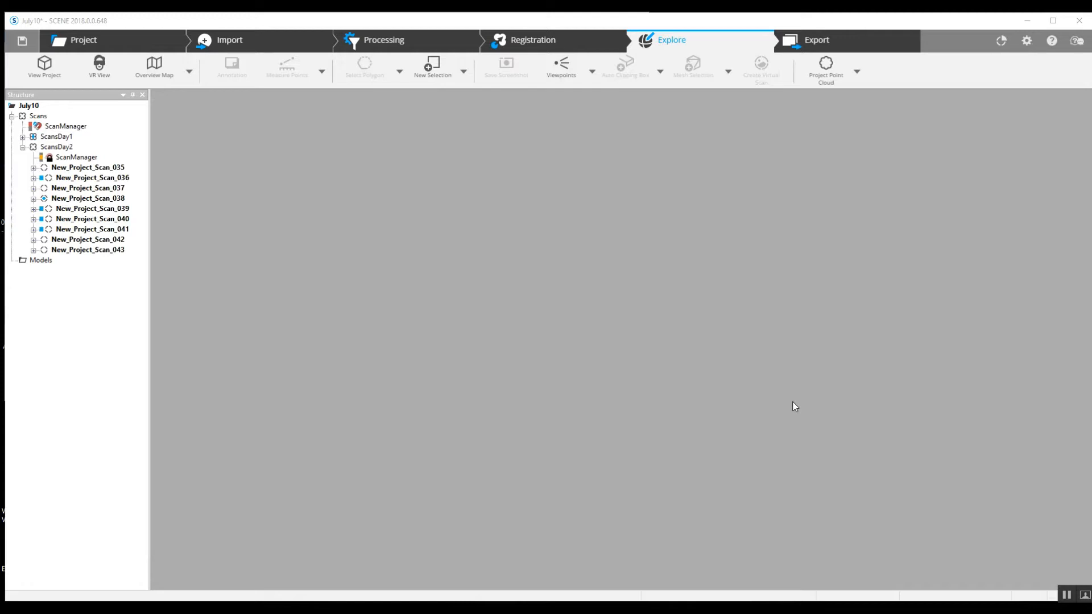
left_click(23, 147)
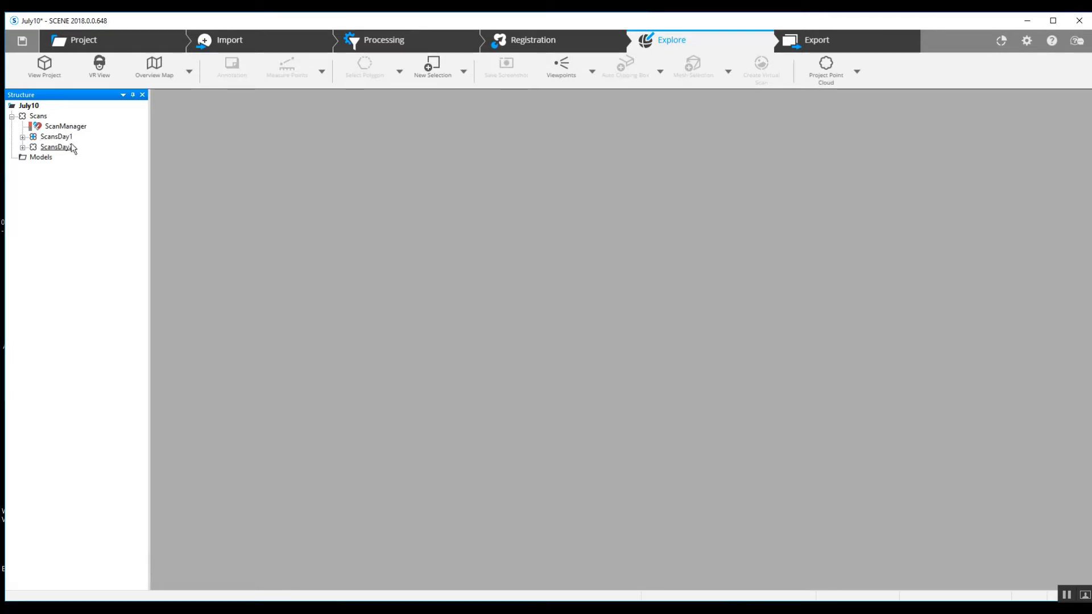
left_click(23, 147)
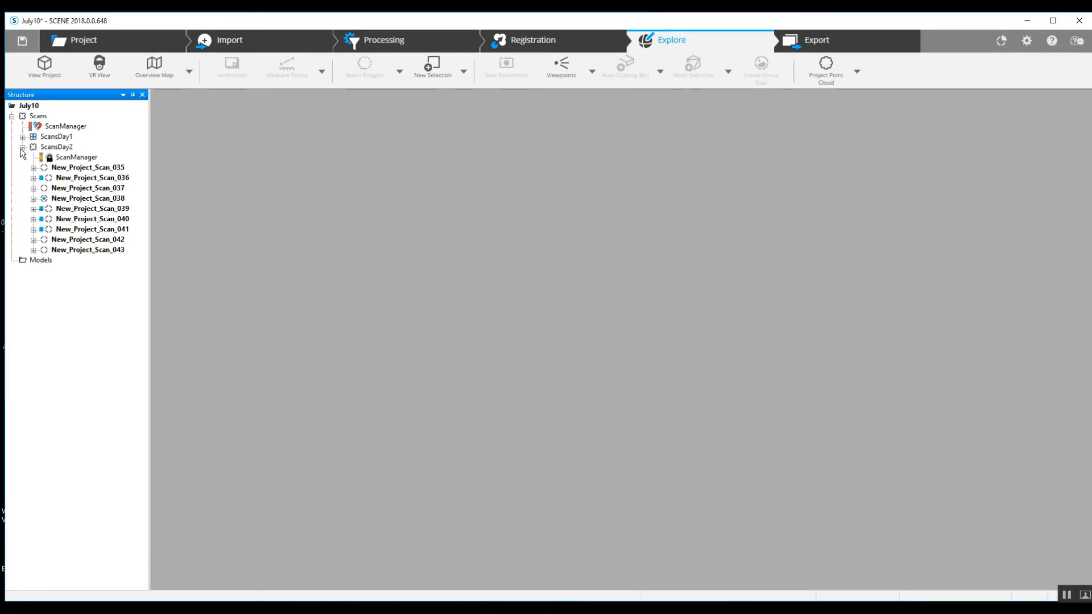
left_click(23, 136)
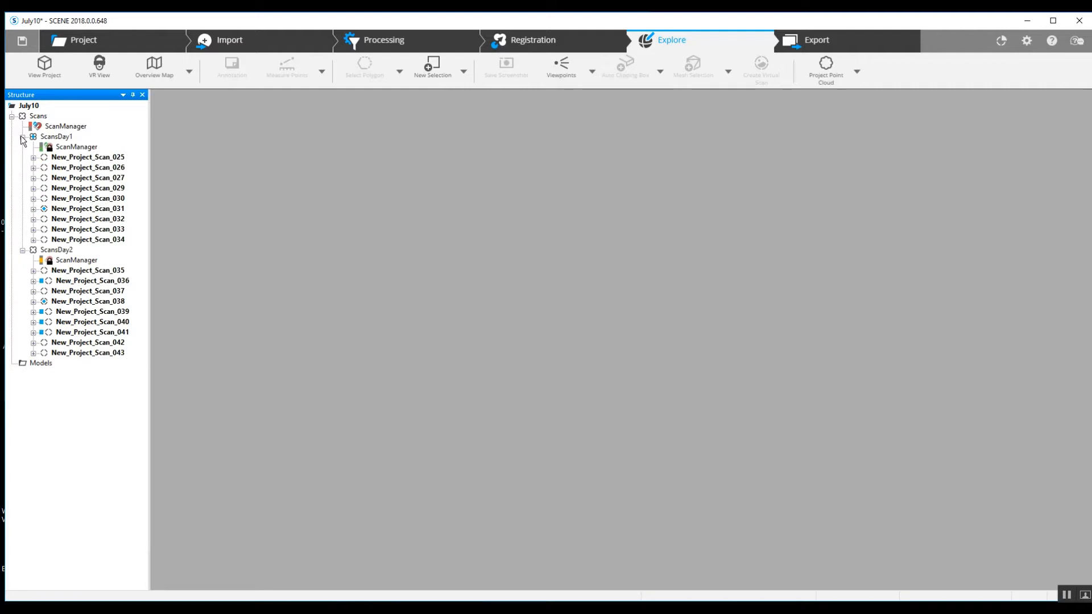
left_click(23, 137)
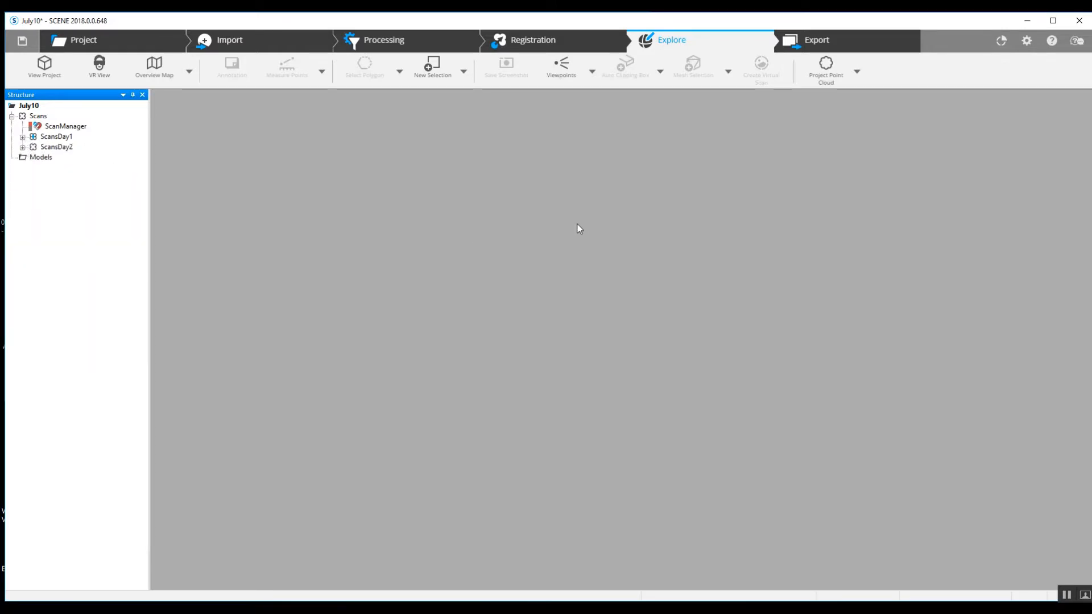
mouse_move(567, 236)
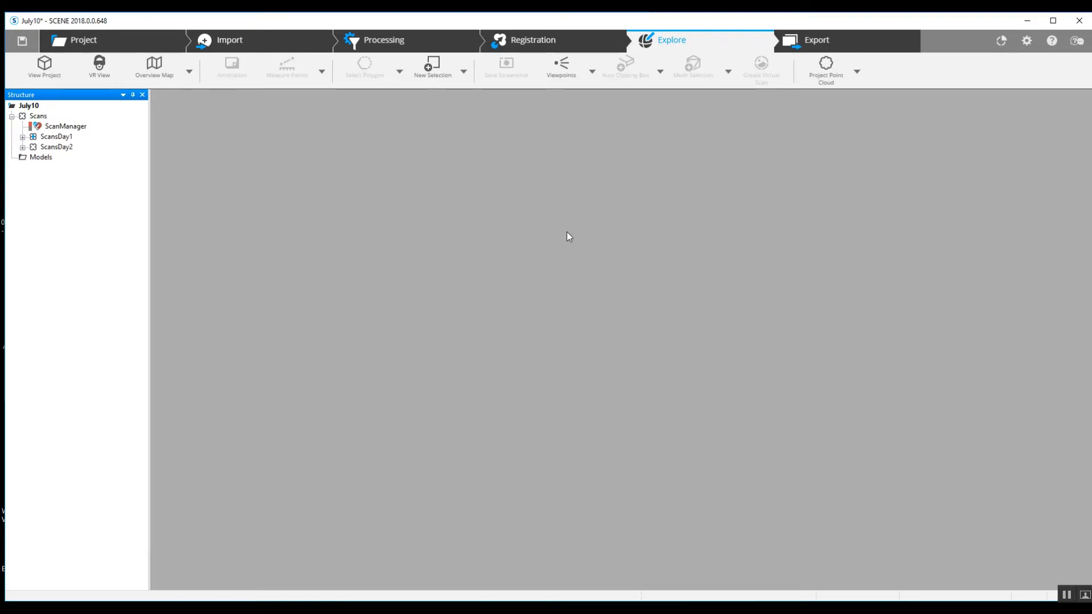
mouse_move(557, 236)
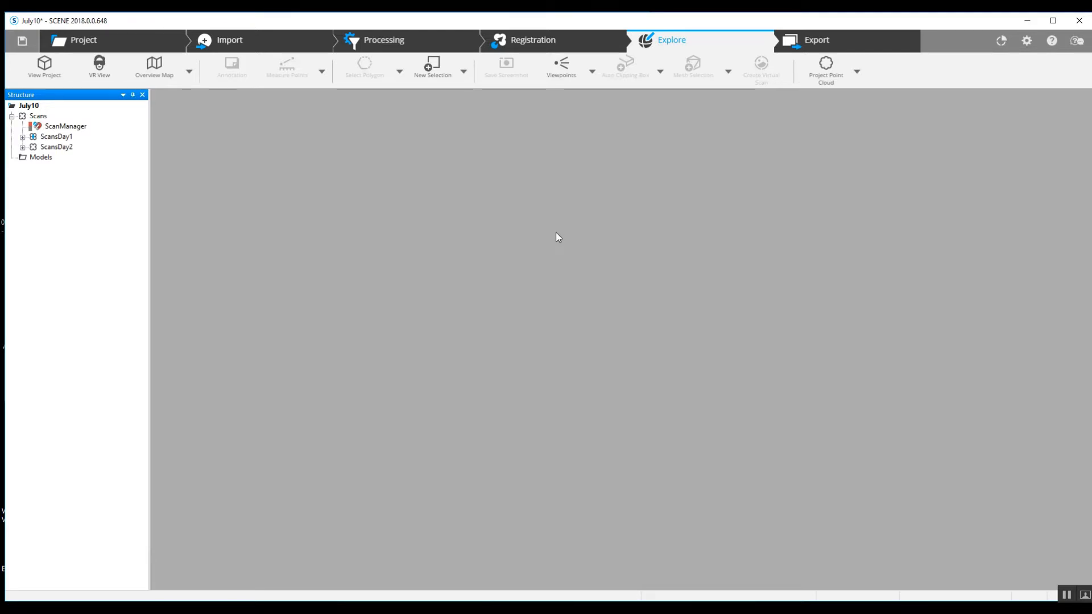
mouse_move(489, 148)
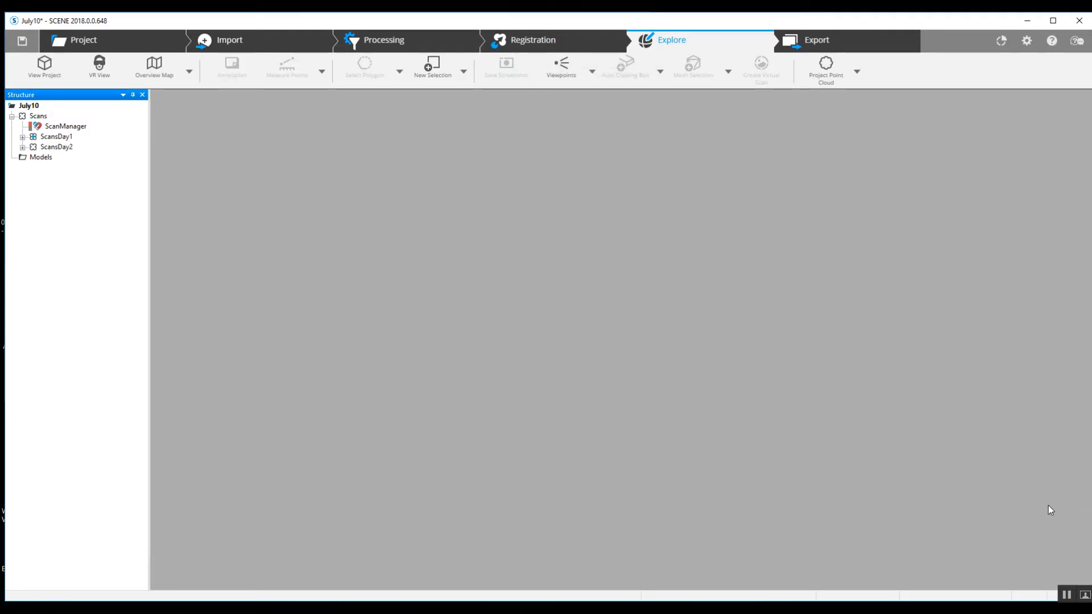
mouse_move(645, 405)
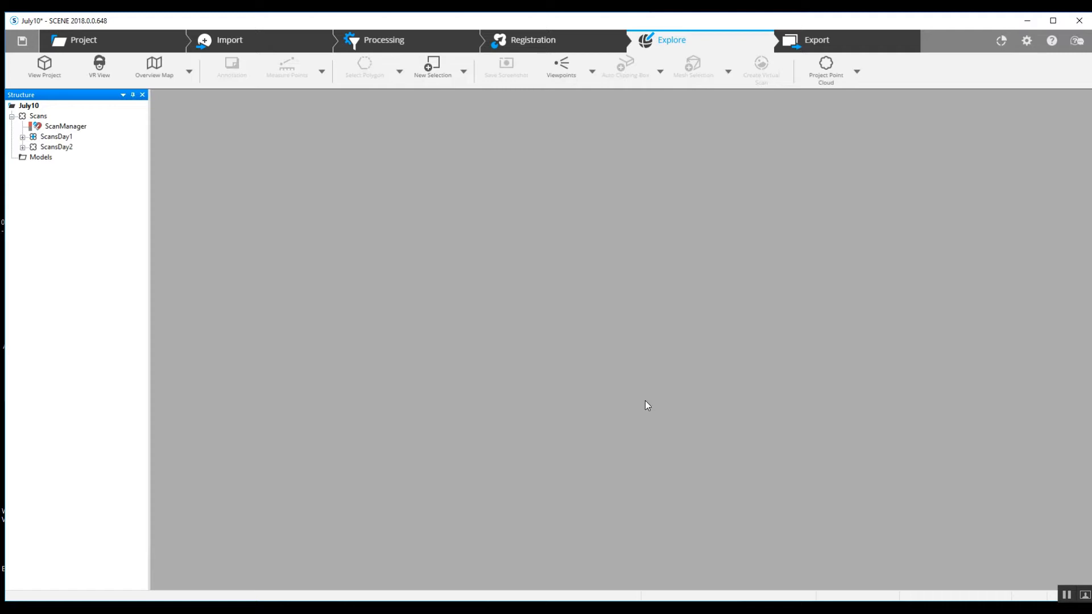
left_click(22, 137)
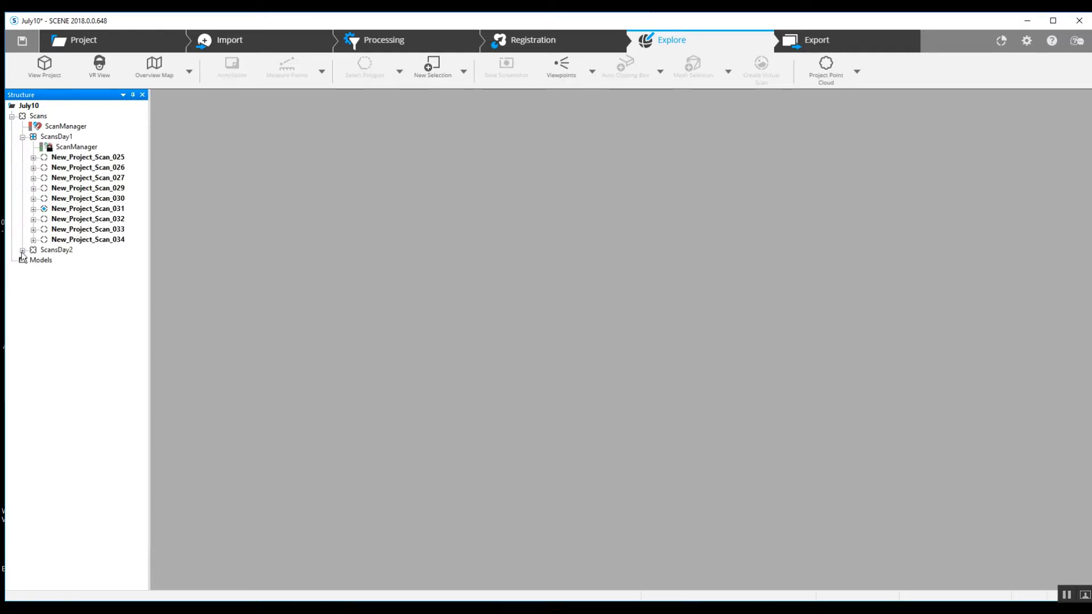
left_click(23, 250)
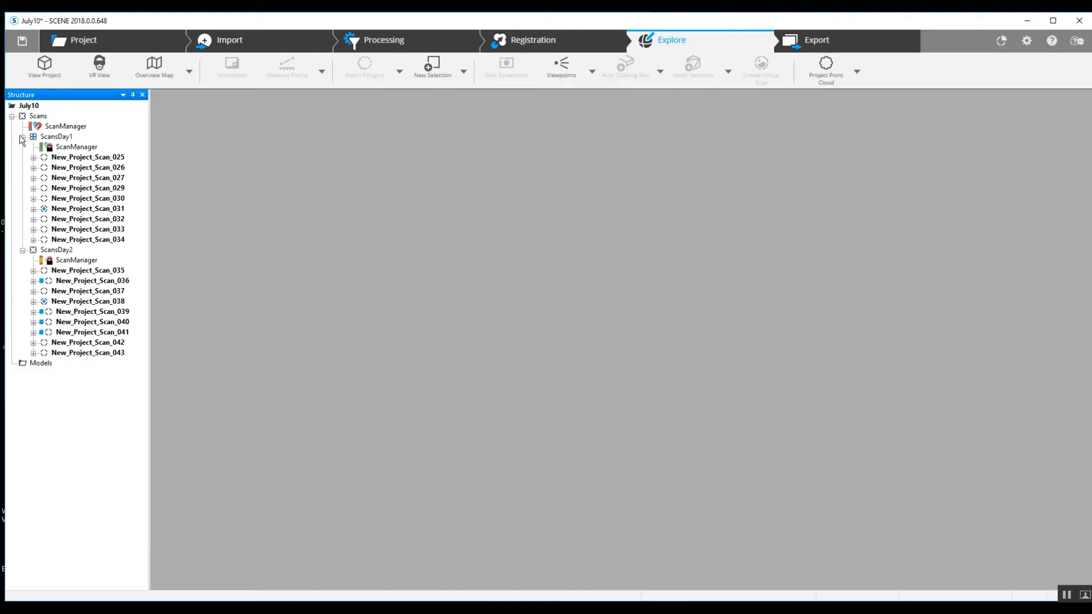
left_click(22, 136)
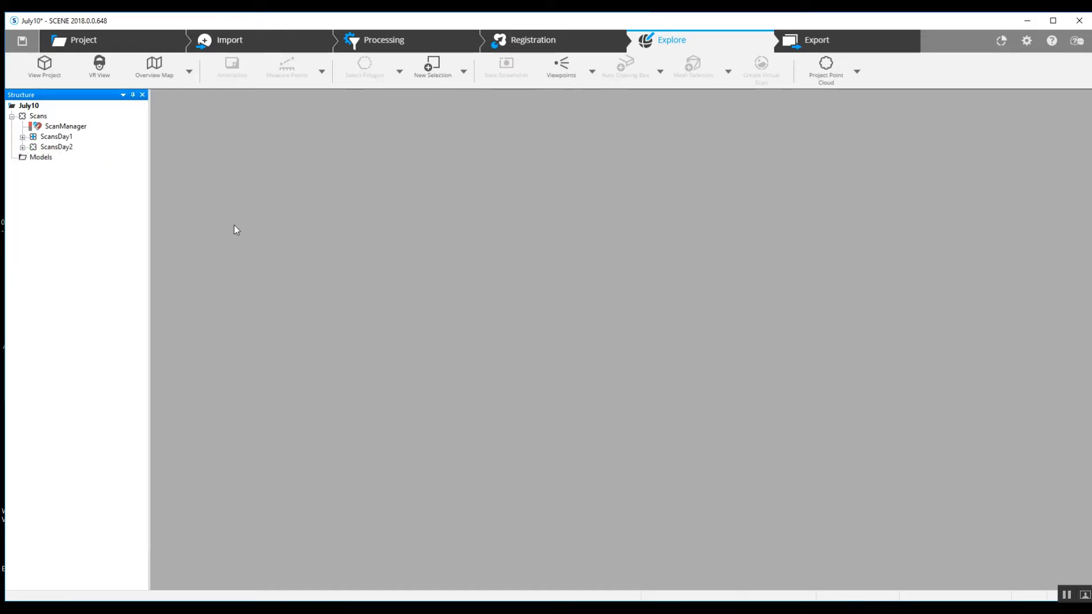
mouse_move(1009, 543)
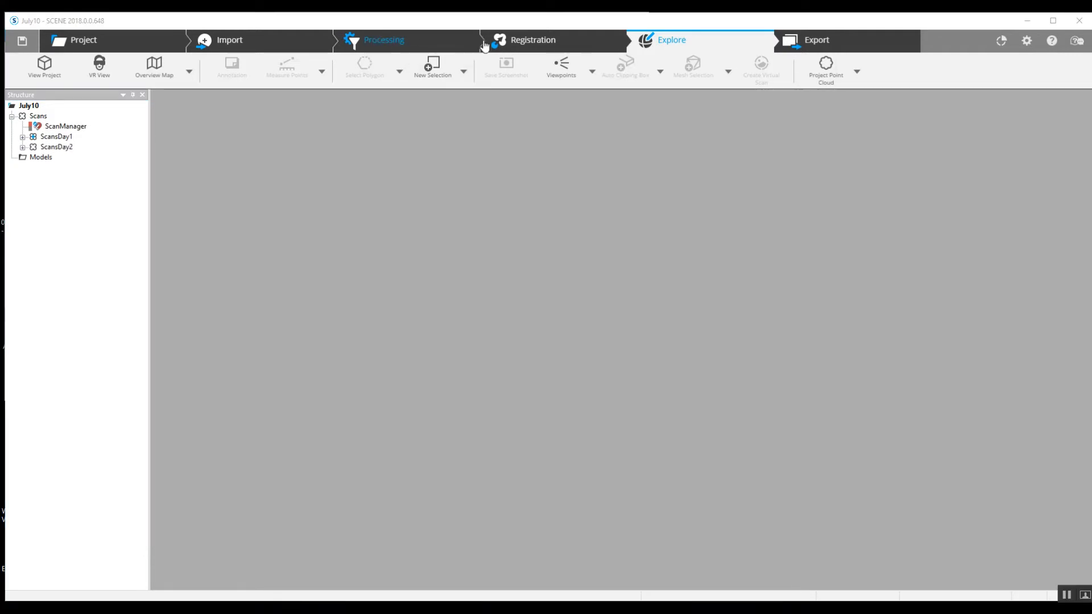
- Launch Start Automatic Registration on the top-level Scans folder from the Registration workspace
left_click(532, 40)
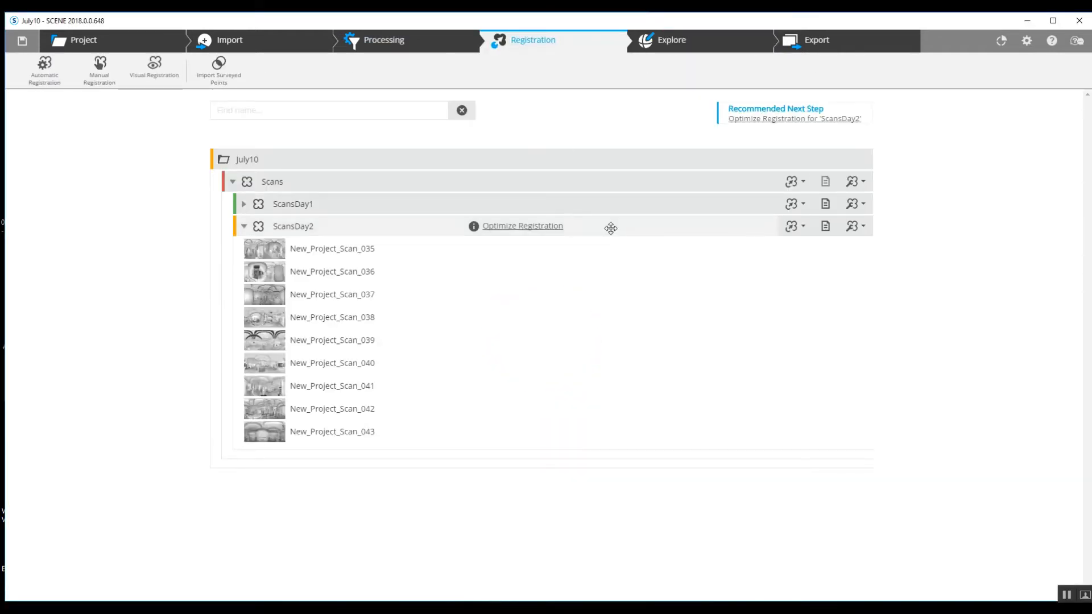
left_click(244, 225)
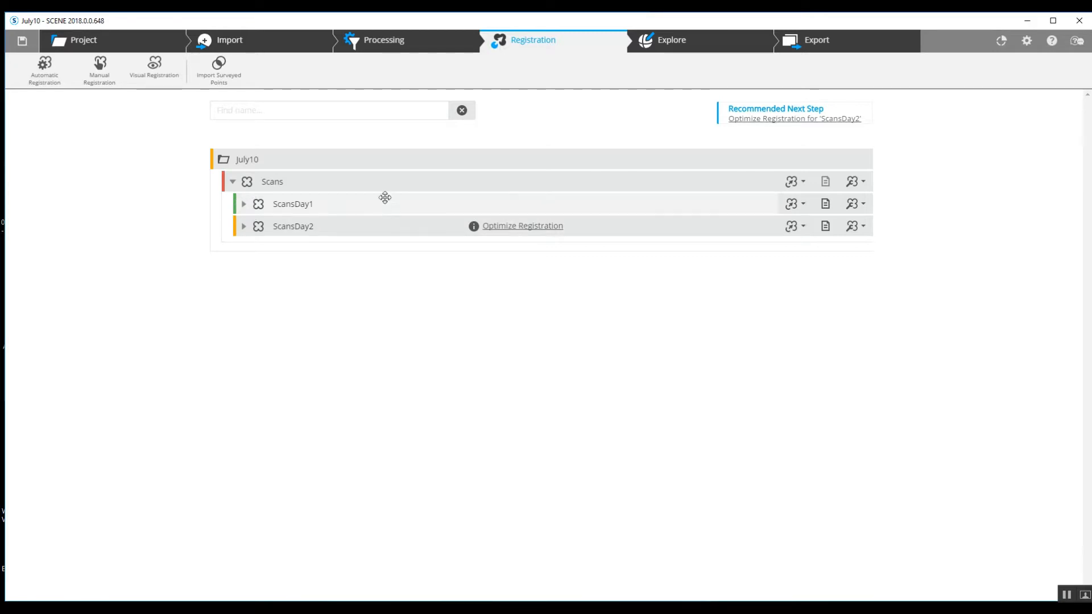
mouse_move(346, 213)
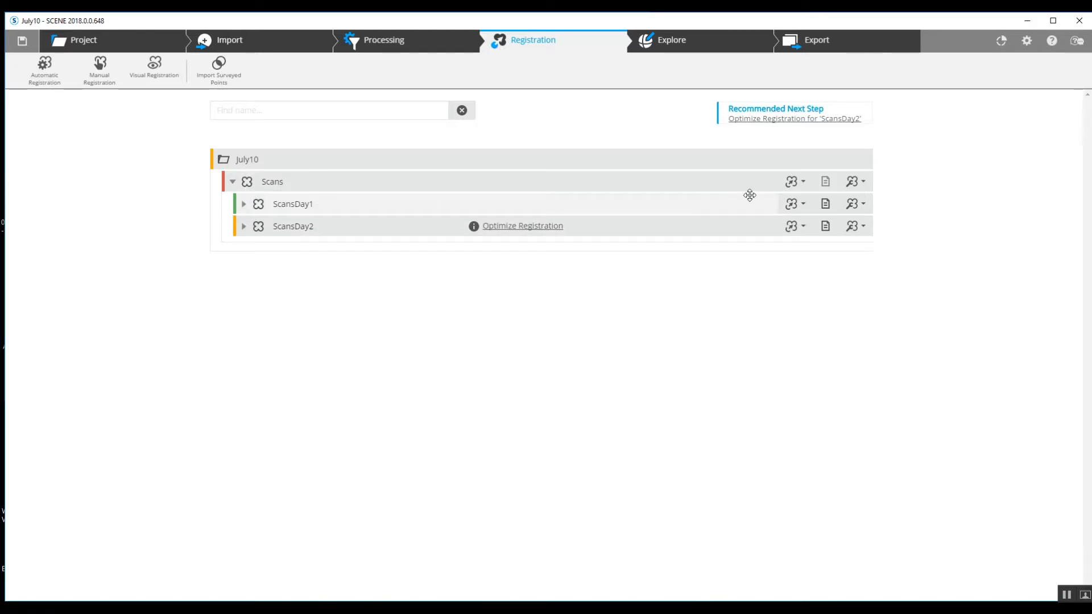
left_click(802, 182)
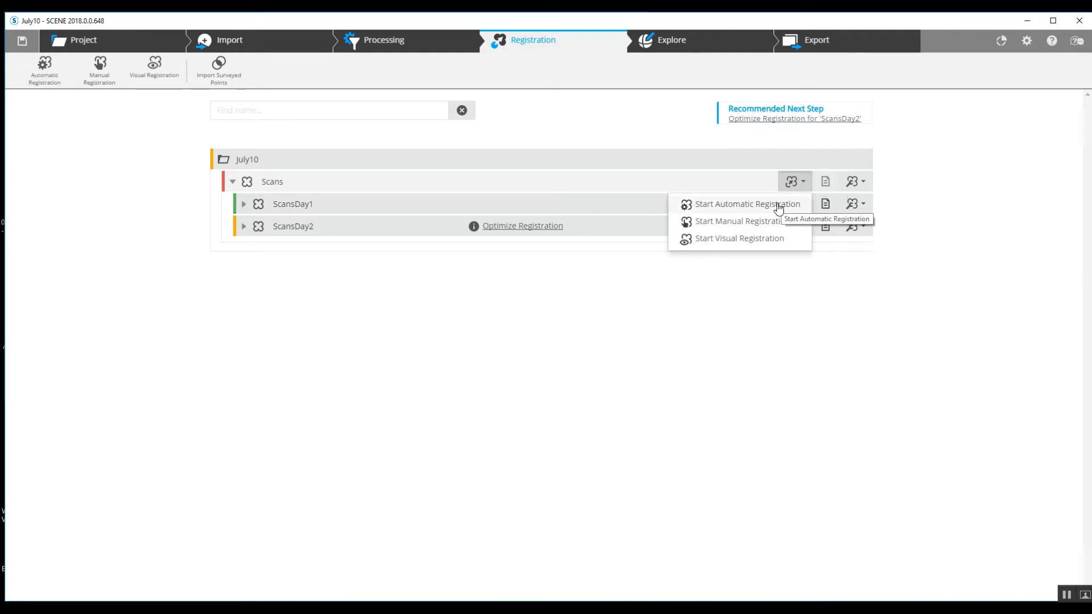
left_click(748, 204)
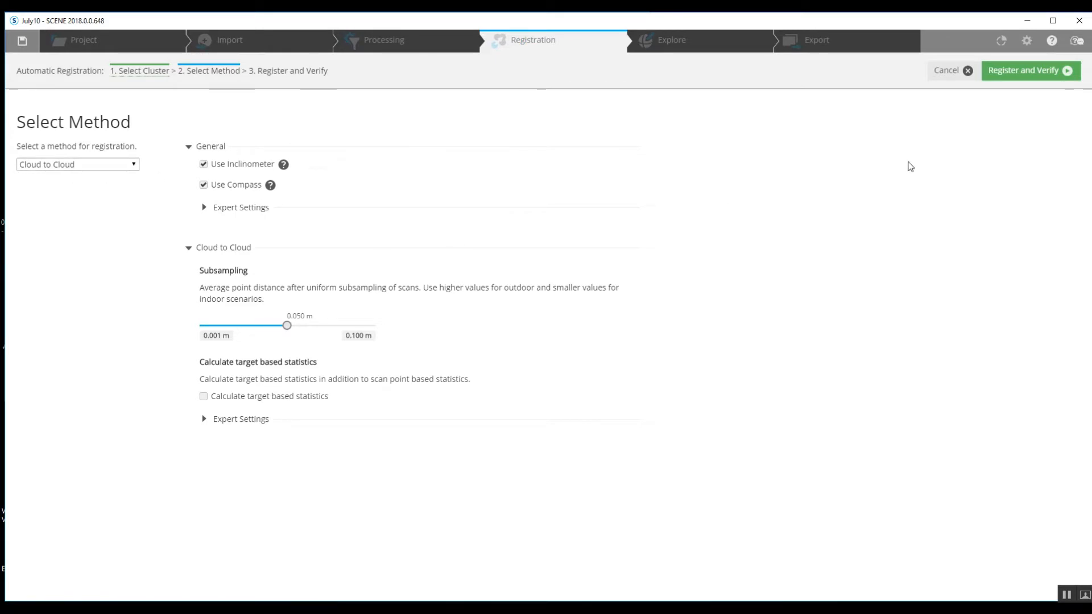
mouse_move(1004, 77)
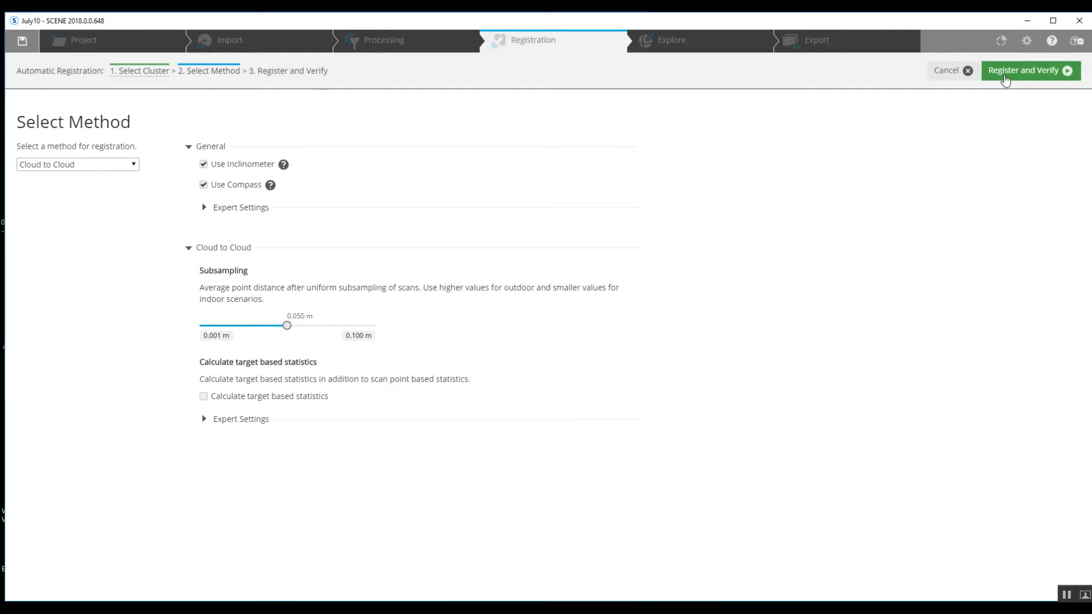
- Run Register and Verify with Cloud to Cloud, 0.050 m subsampling, inclinometer and compass
left_click(1028, 69)
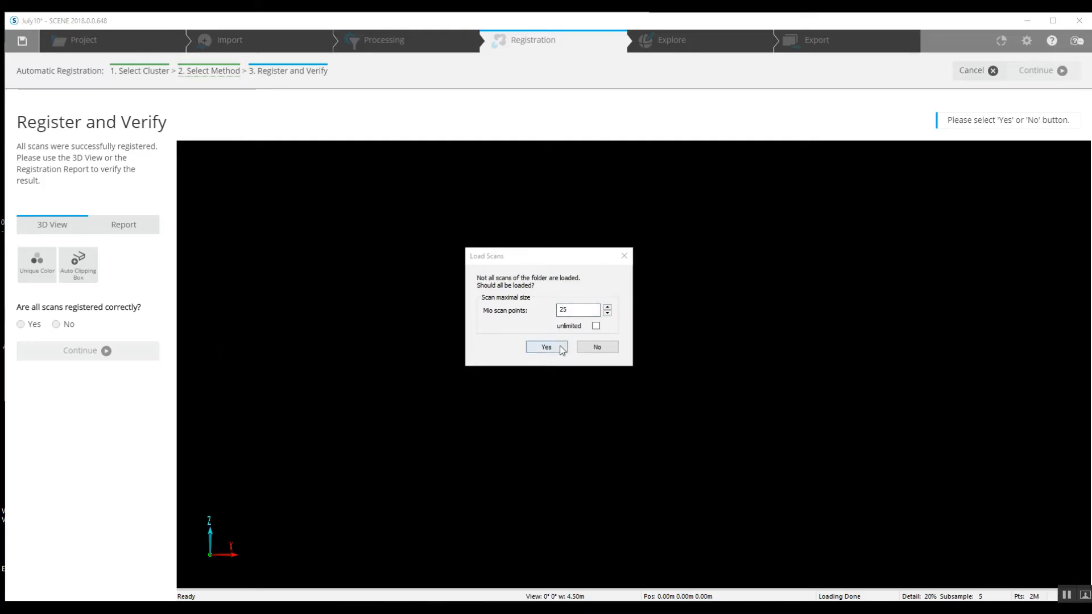
- Load all scans, check the red/green overlay and confirm every scan is registered correctly
left_click(546, 347)
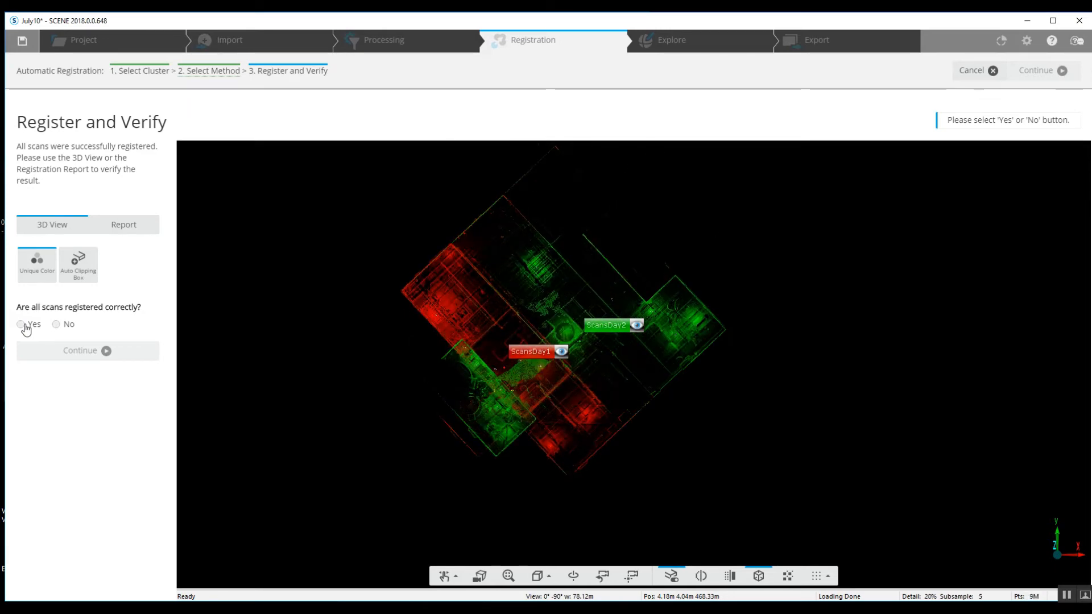
left_click(21, 325)
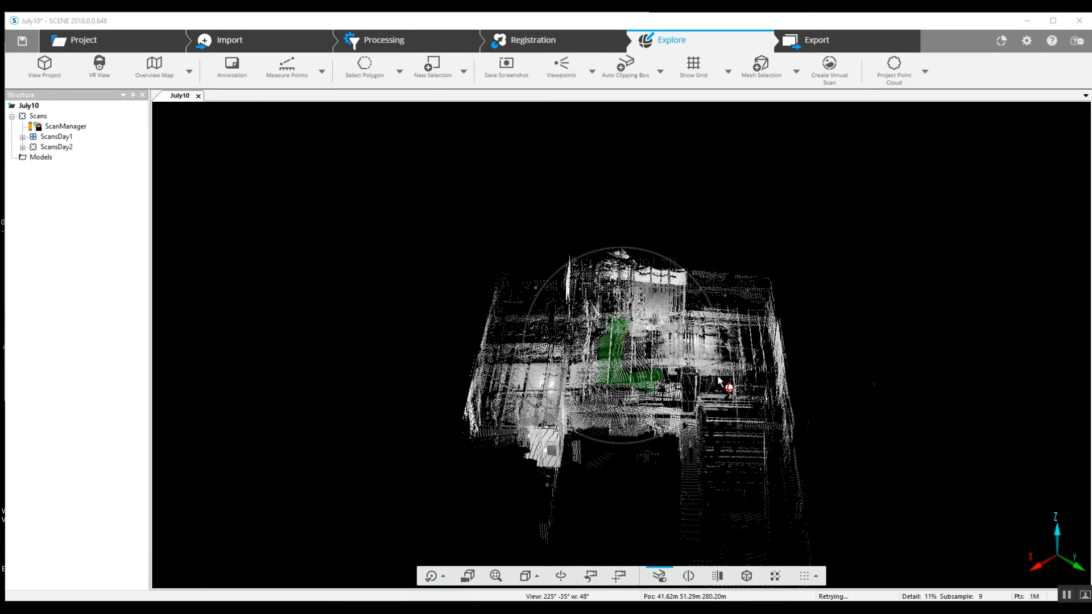
- Orbit the merged July10 point cloud to view it from above and from a lower side angle
left_click_drag(725, 386, 647, 299)
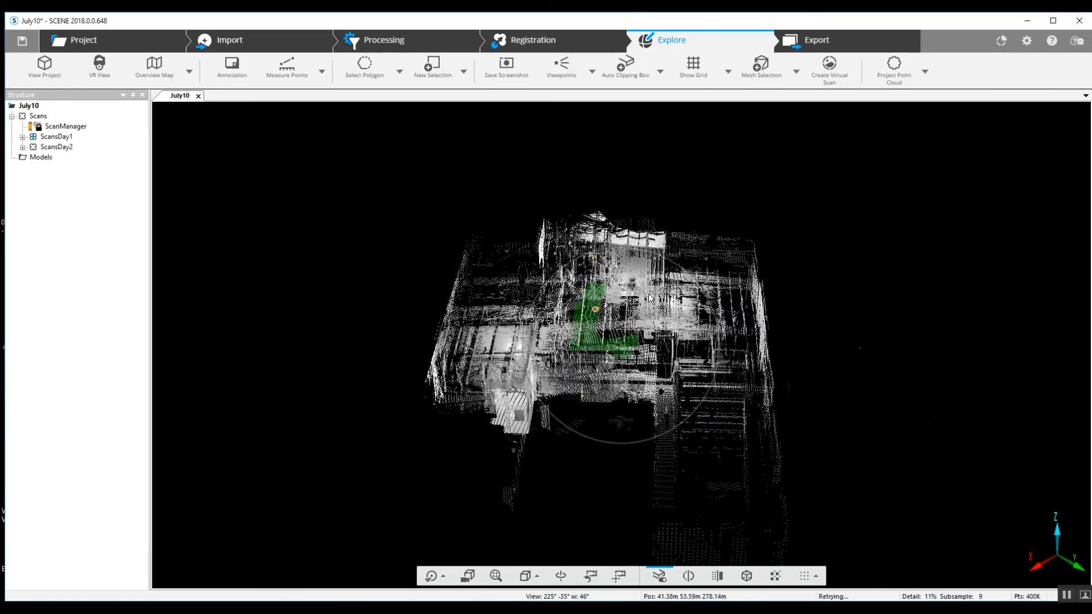
left_click_drag(648, 299, 689, 397)
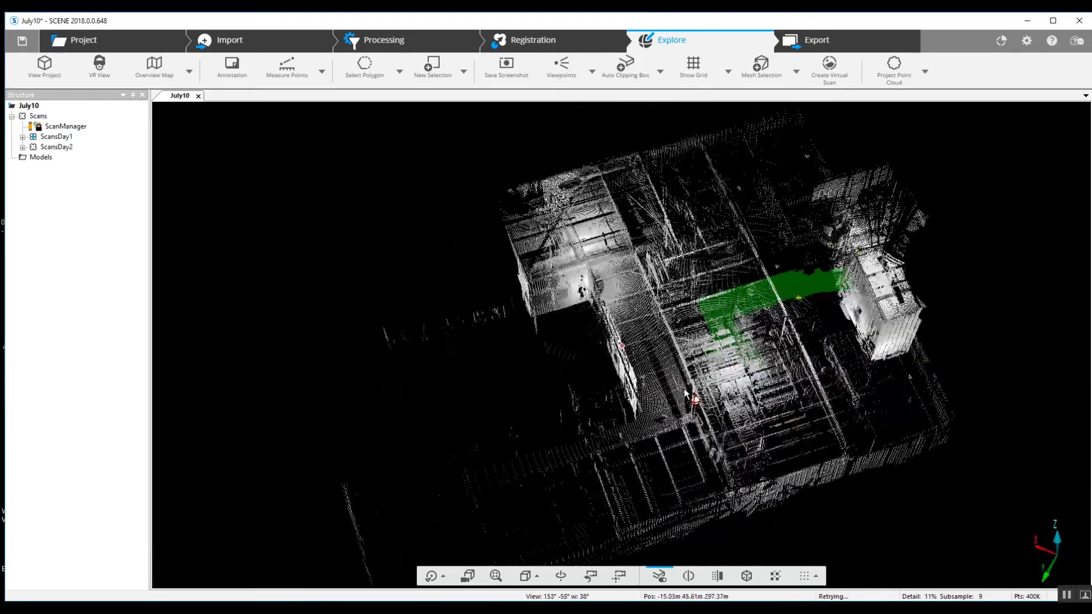
left_click_drag(686, 397, 502, 303)
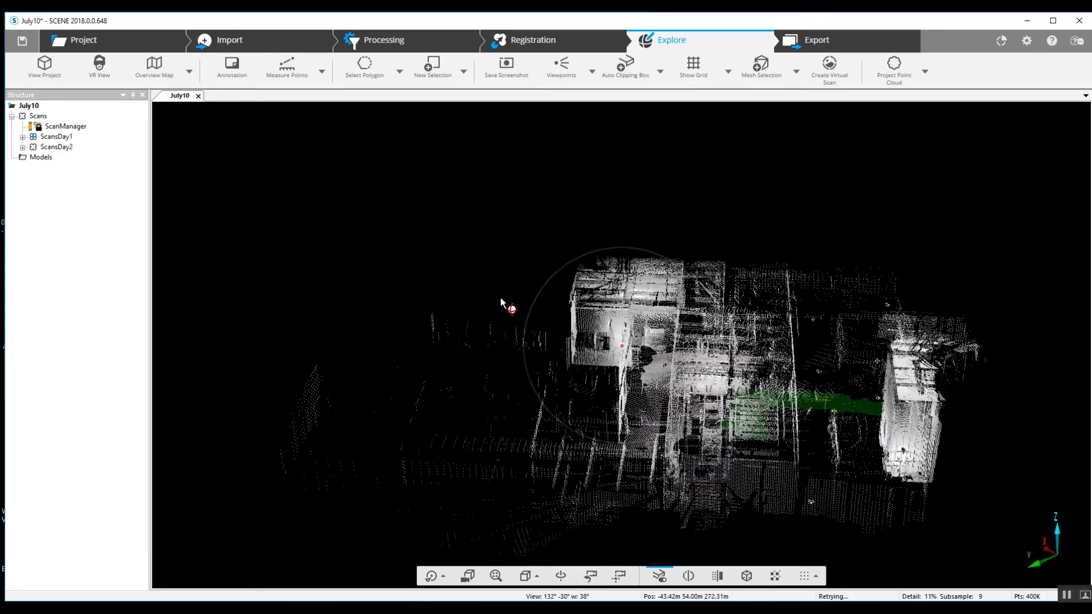